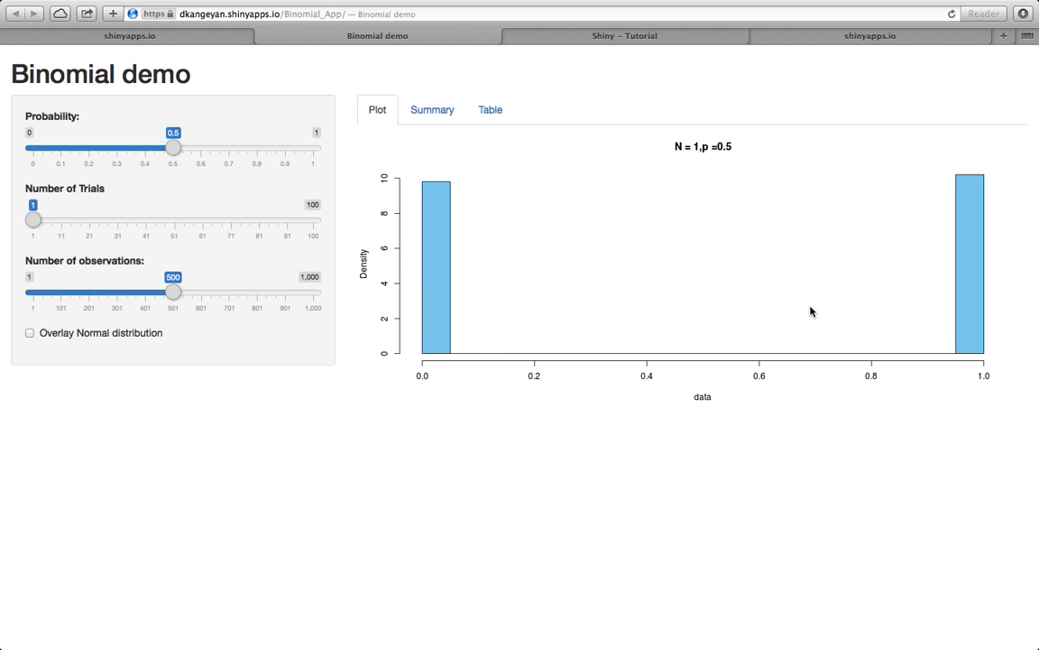
mouse_move(631, 209)
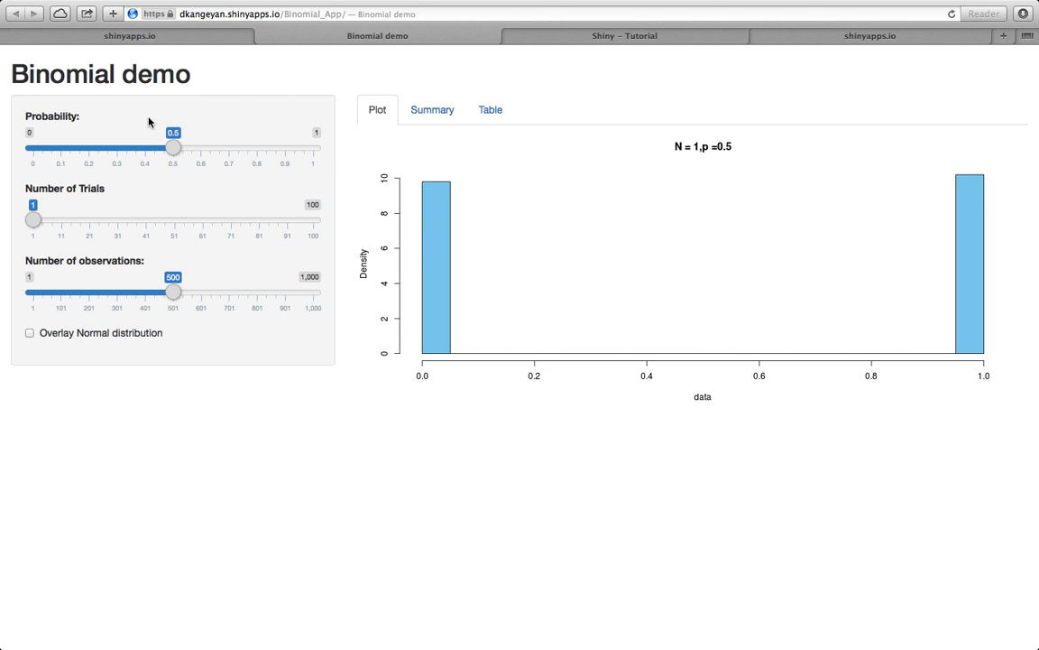
mouse_move(137, 186)
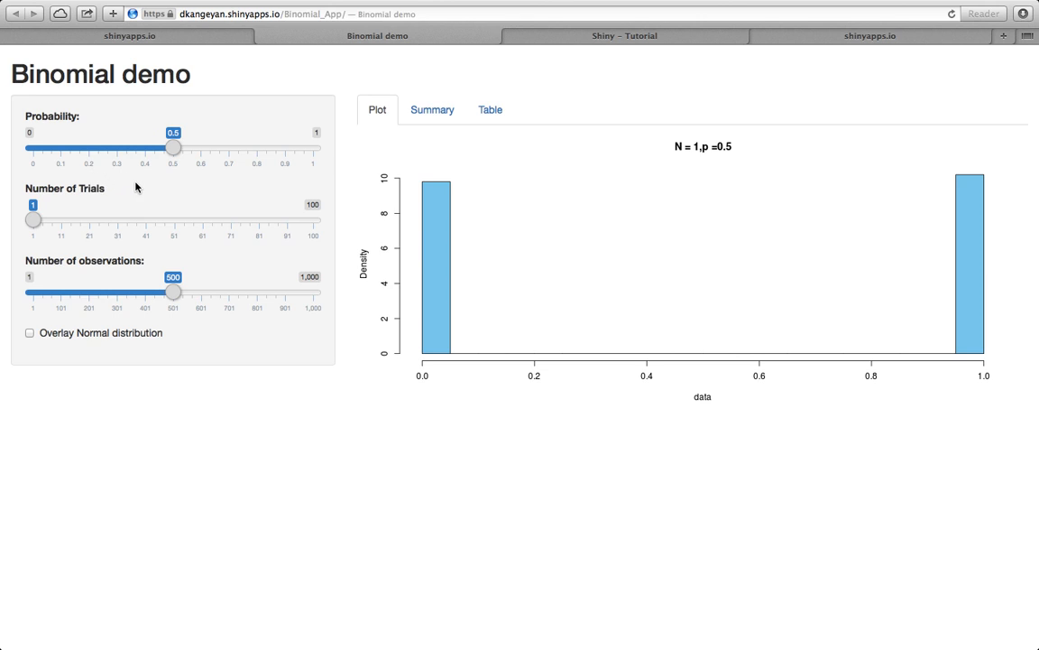
mouse_move(207, 270)
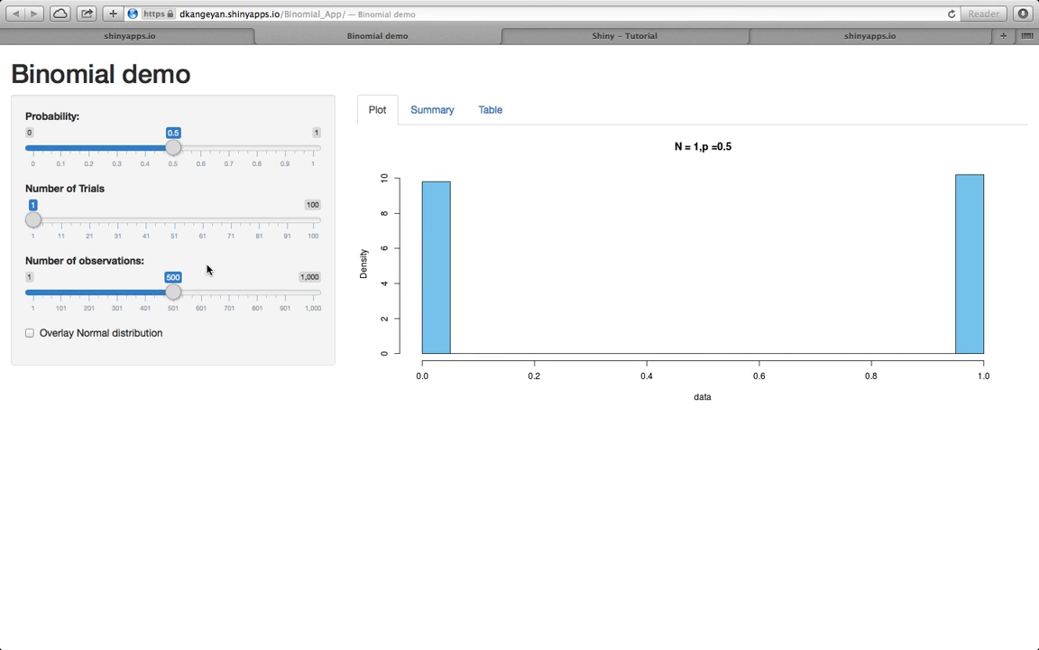
mouse_move(541, 146)
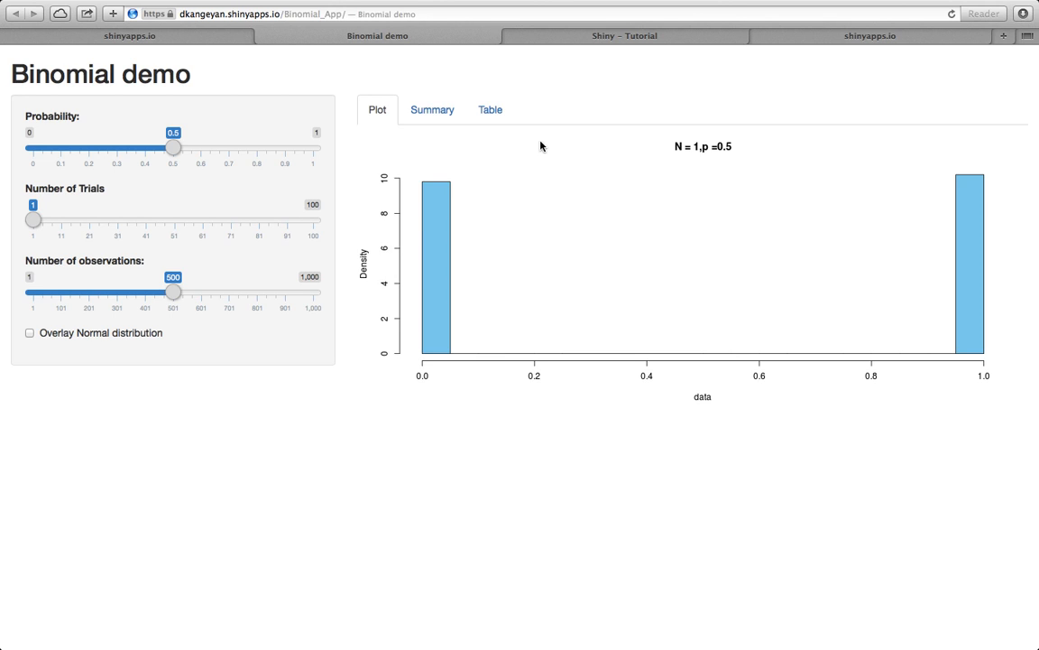
mouse_move(494, 153)
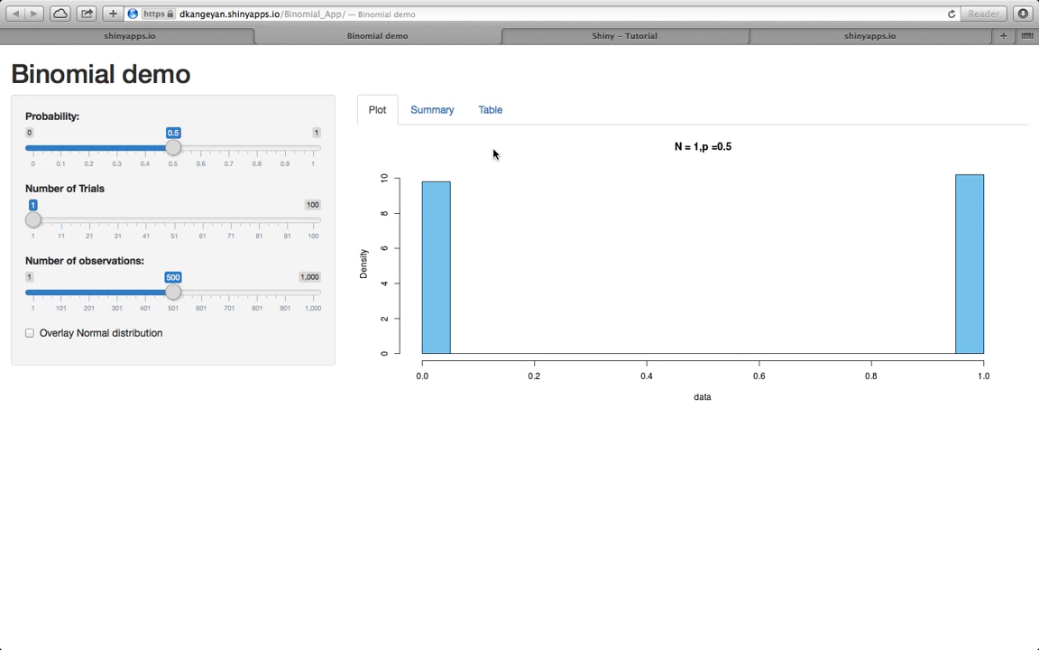
mouse_move(702, 172)
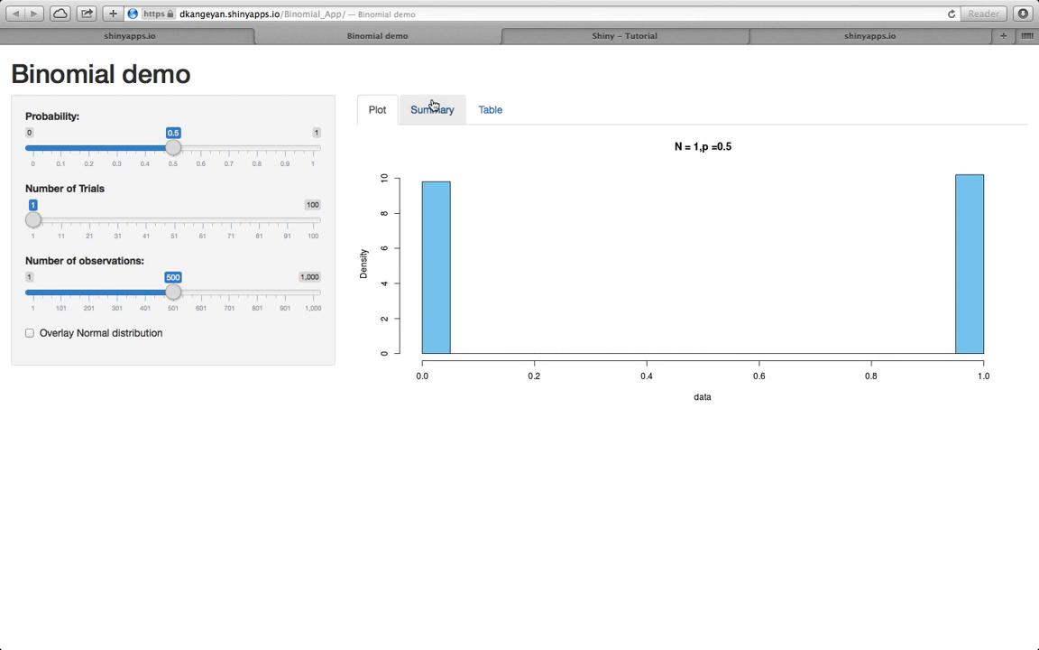
- View the Summary statistics and Table of simulated values, then return to the histogram
left_click(432, 110)
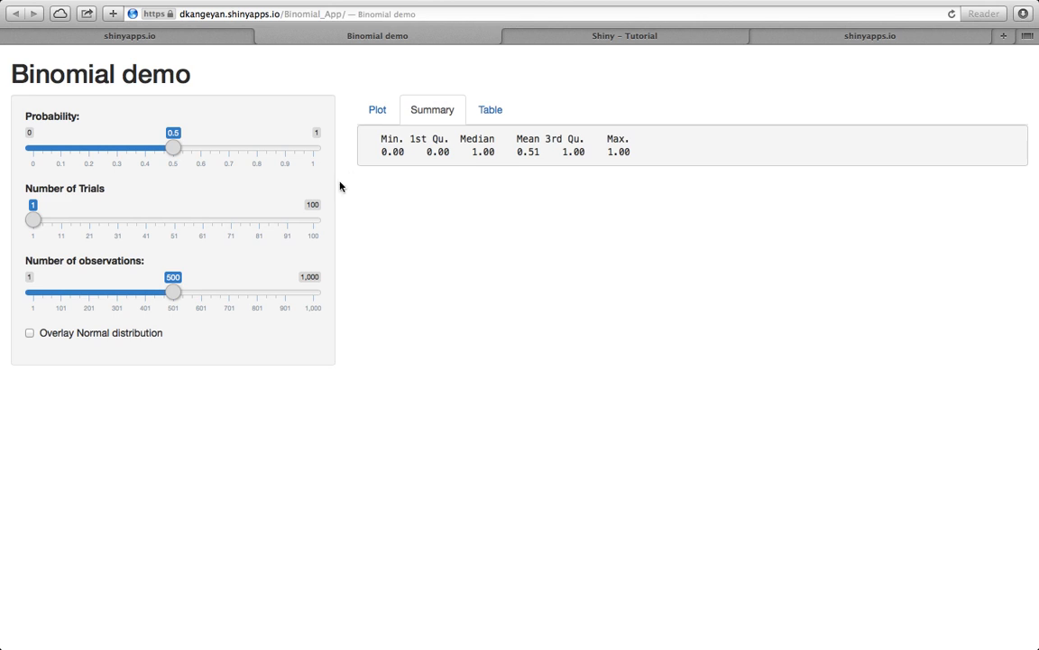
left_click(489, 110)
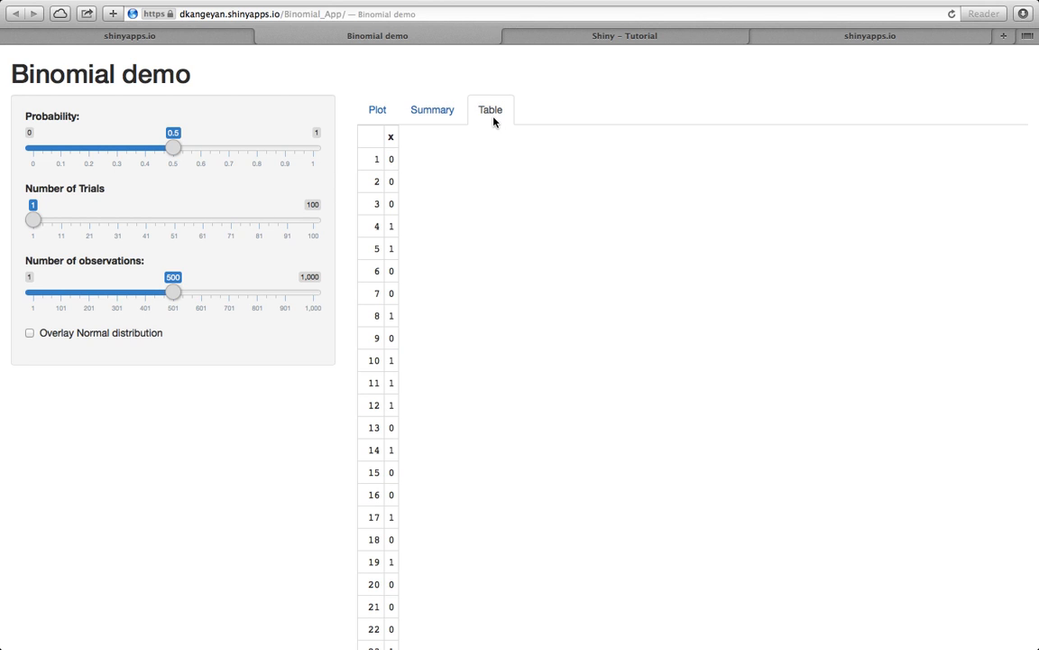
left_click(376, 110)
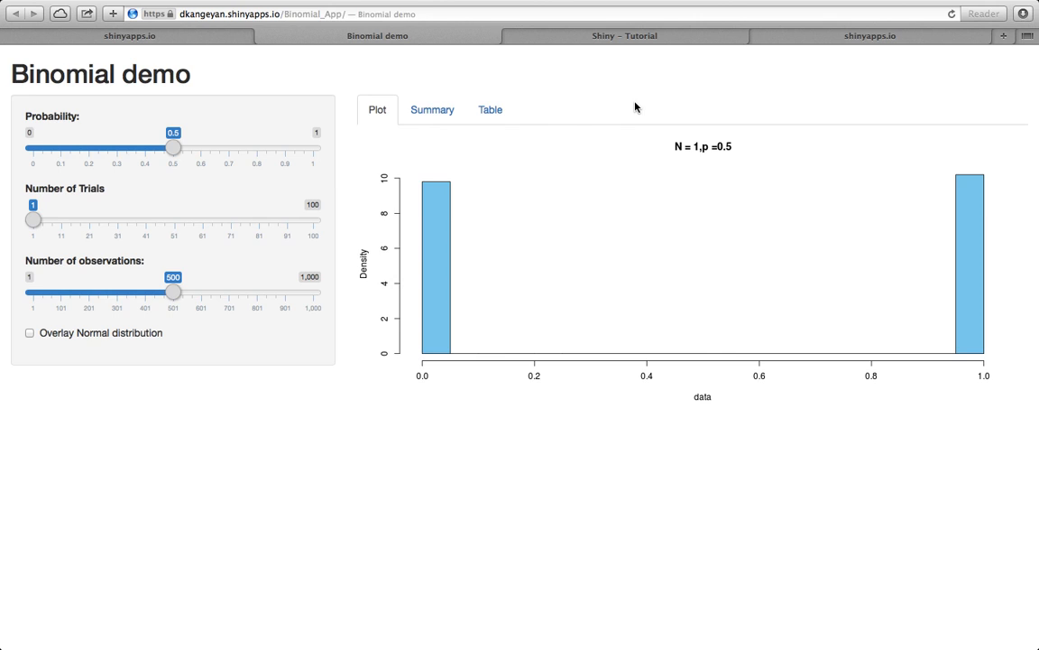
mouse_move(209, 95)
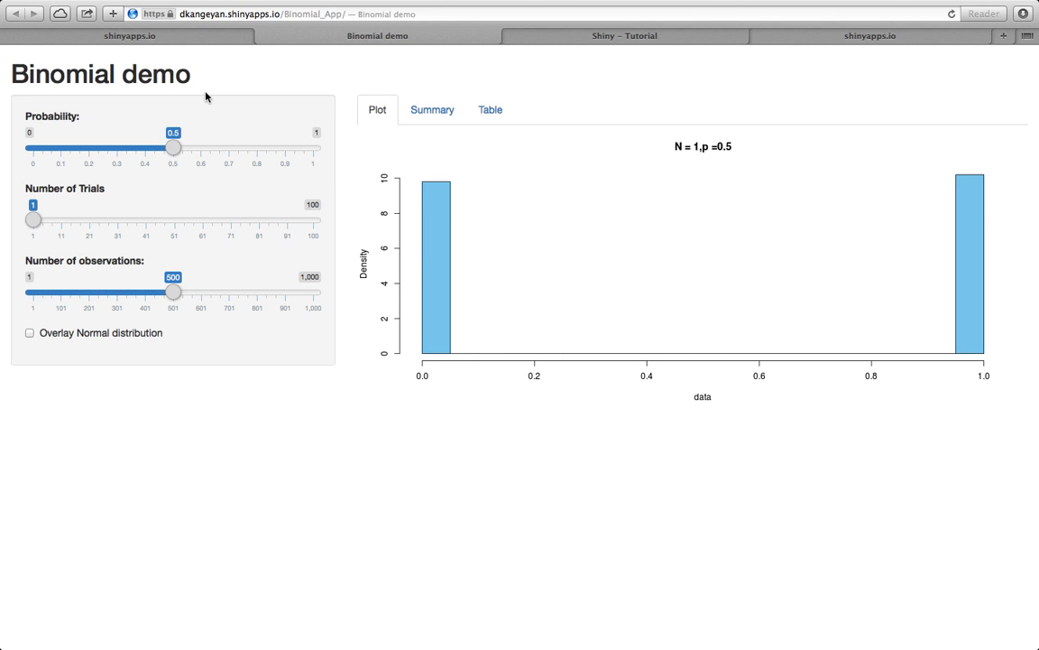
- Set probability 0.6, 47 trials and 610 observations, with a normal curve overlaid
left_click_drag(173, 148, 116, 148)
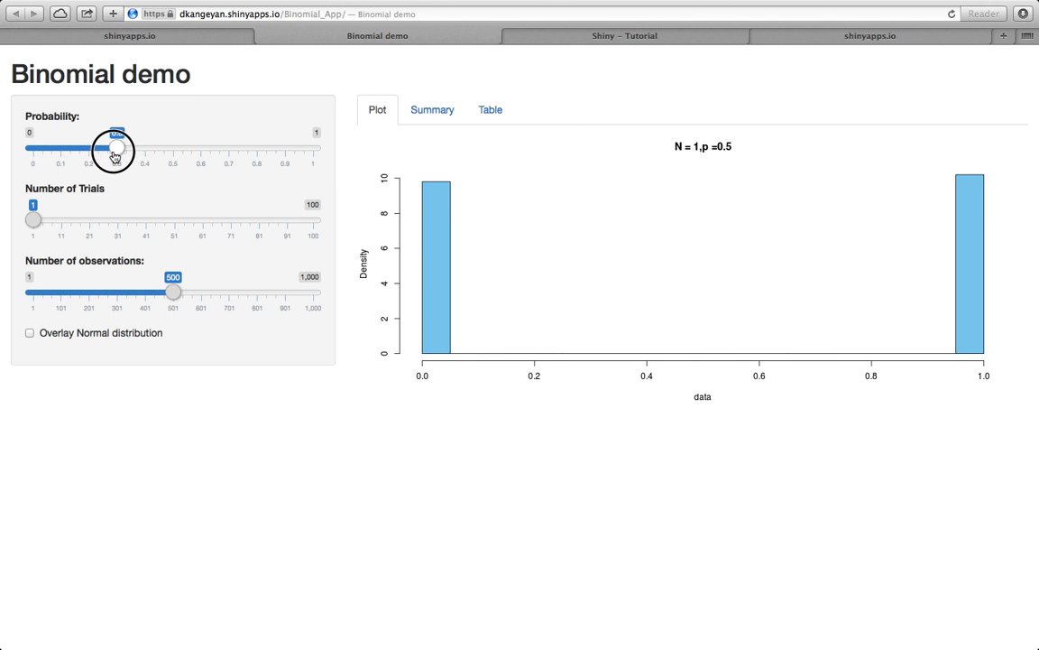
left_click_drag(115, 148, 200, 148)
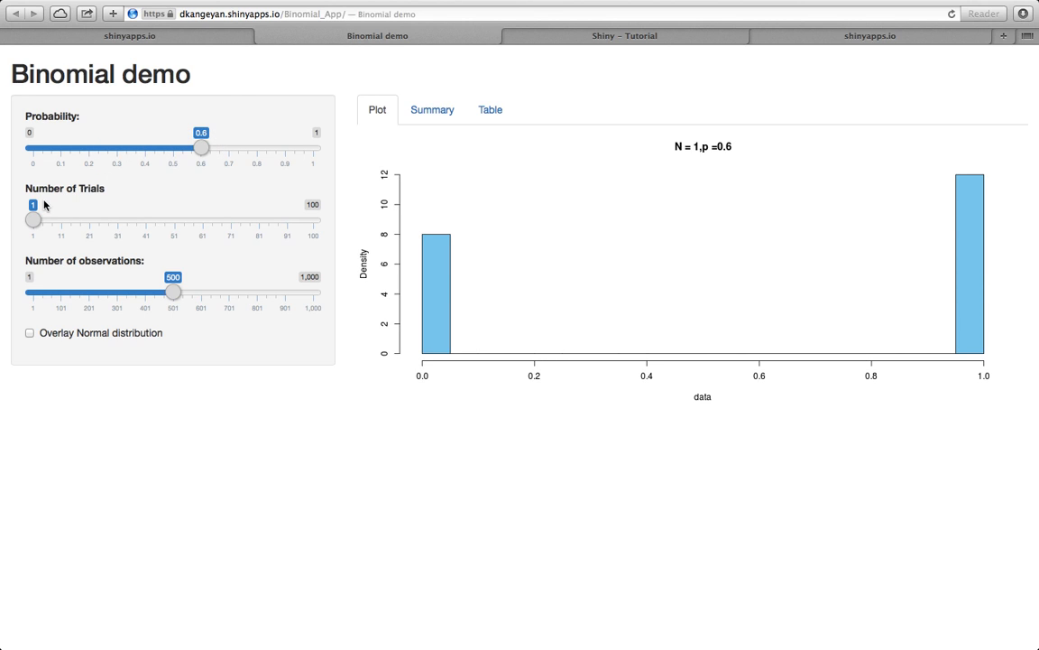
left_click_drag(32, 220, 163, 220)
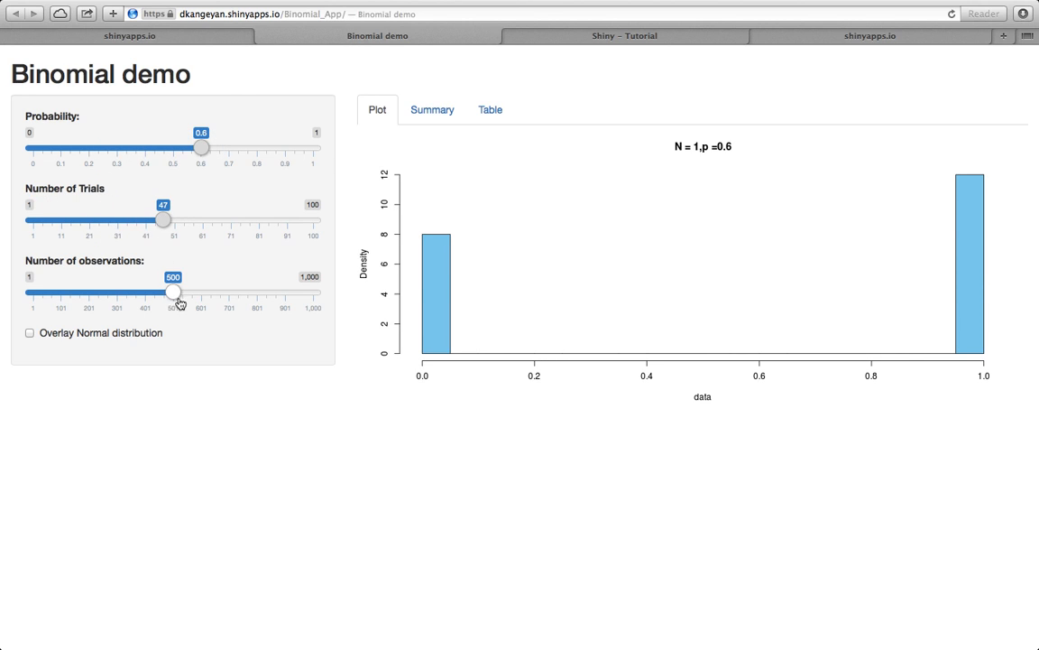
left_click_drag(173, 293, 205, 292)
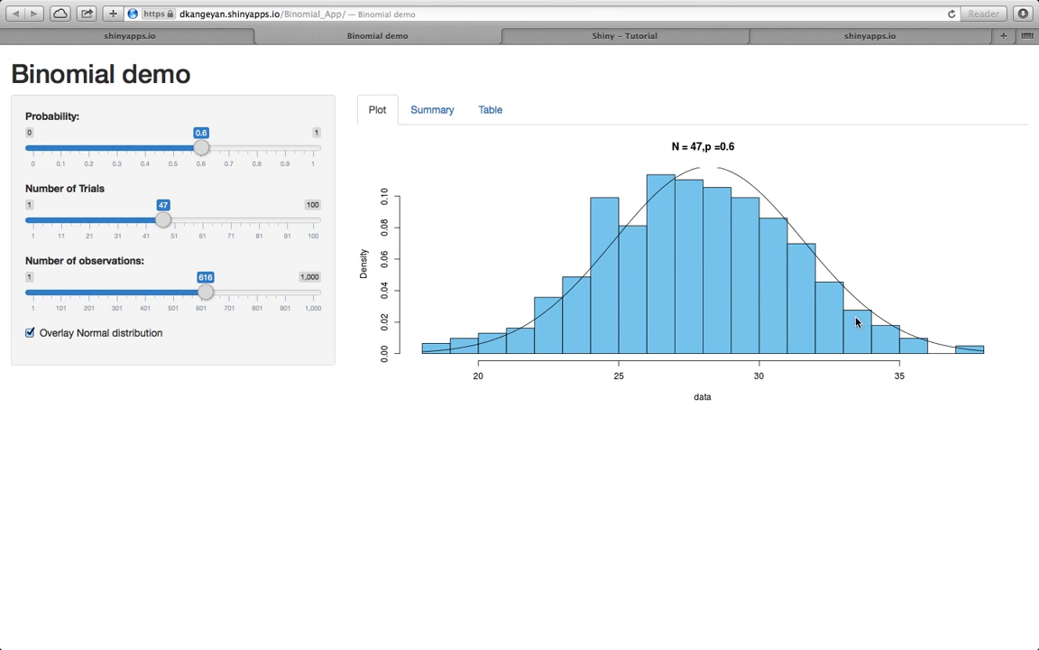
mouse_move(799, 258)
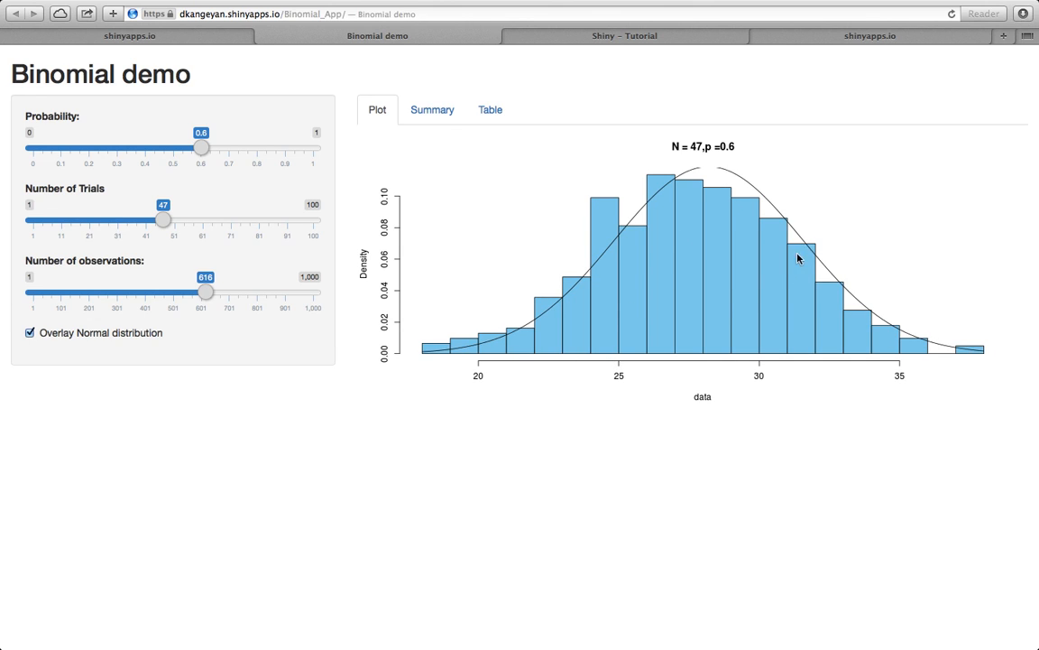
mouse_move(738, 178)
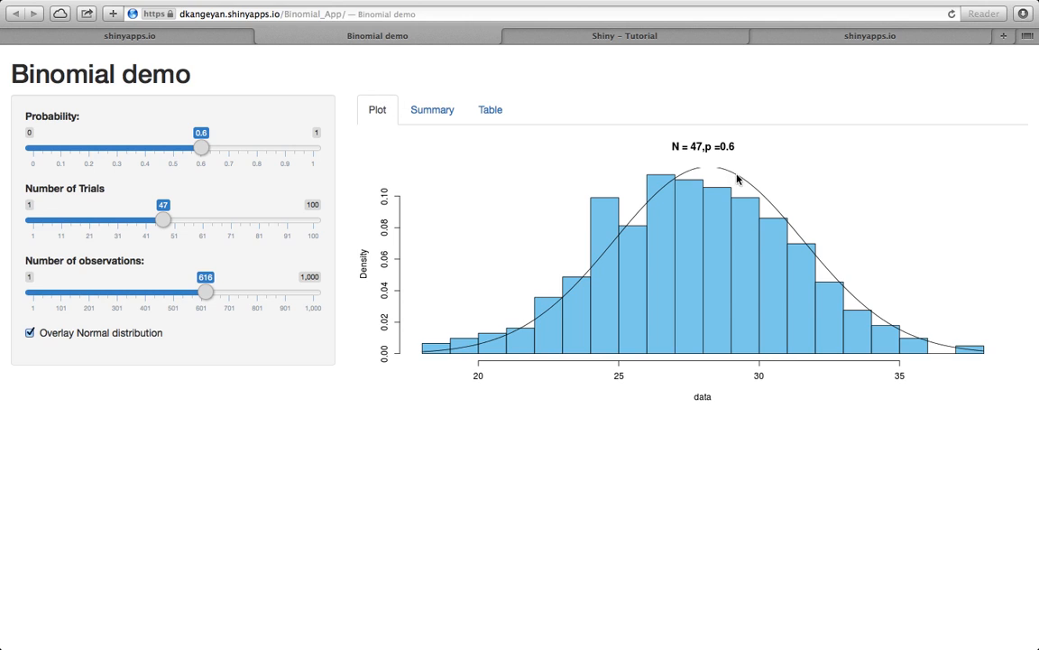
- Show the summary statistics and then the table of draws for the new settings
left_click(431, 110)
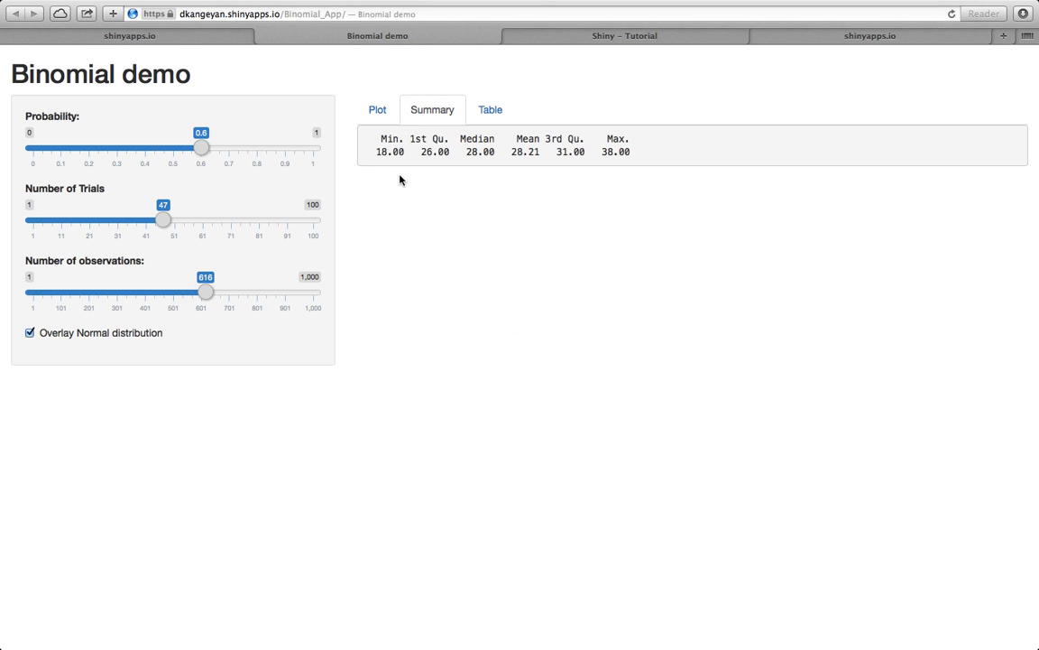
mouse_move(679, 173)
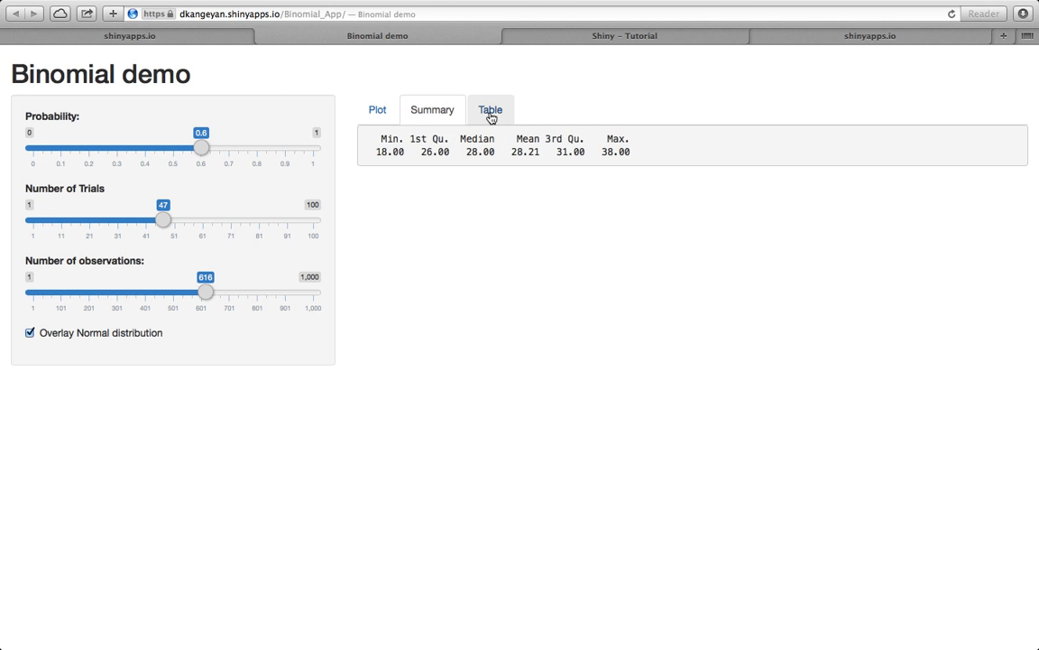
left_click(375, 110)
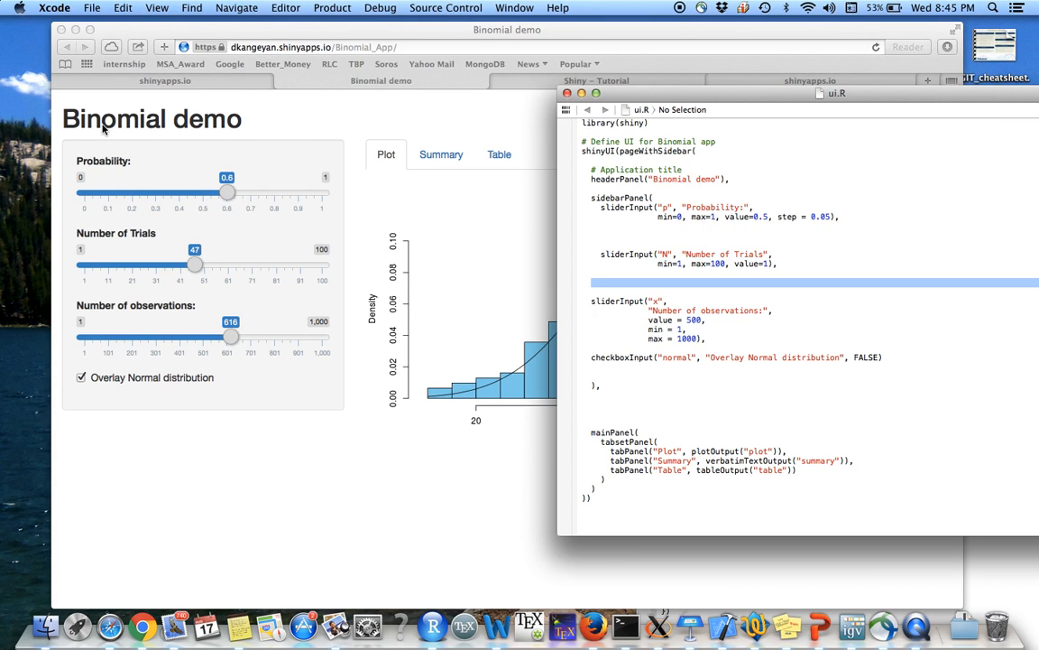
mouse_move(302, 376)
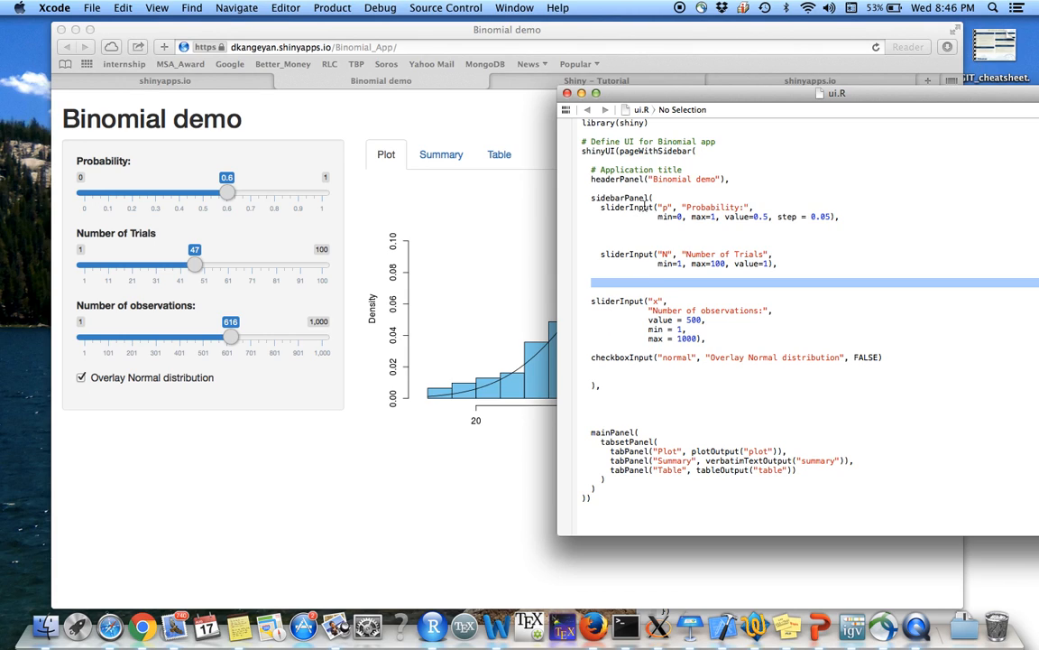
mouse_move(657, 209)
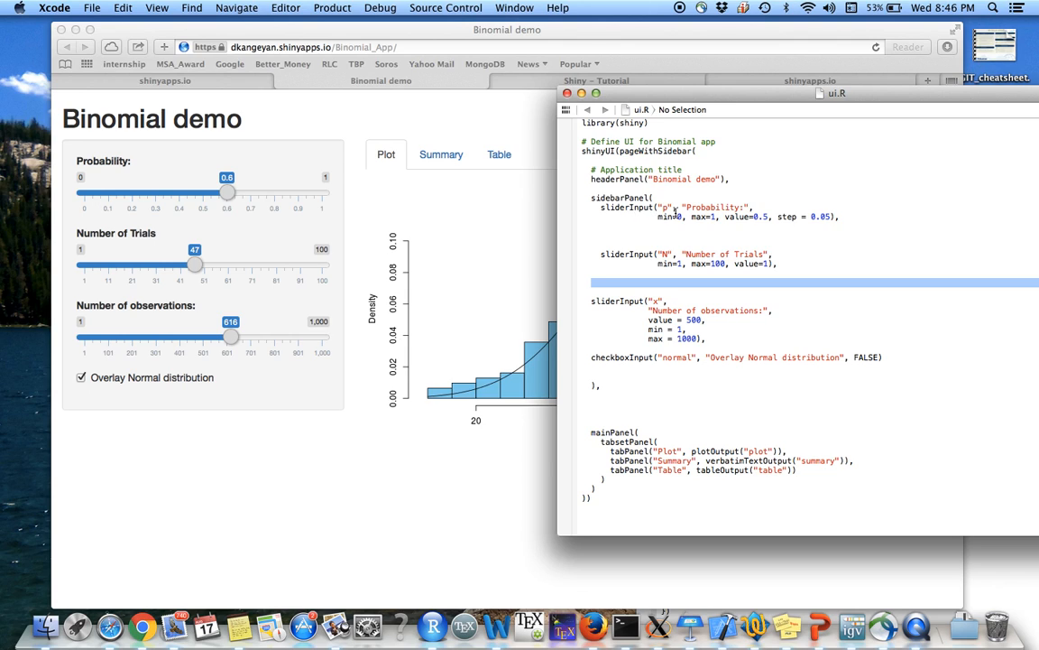
mouse_move(670, 228)
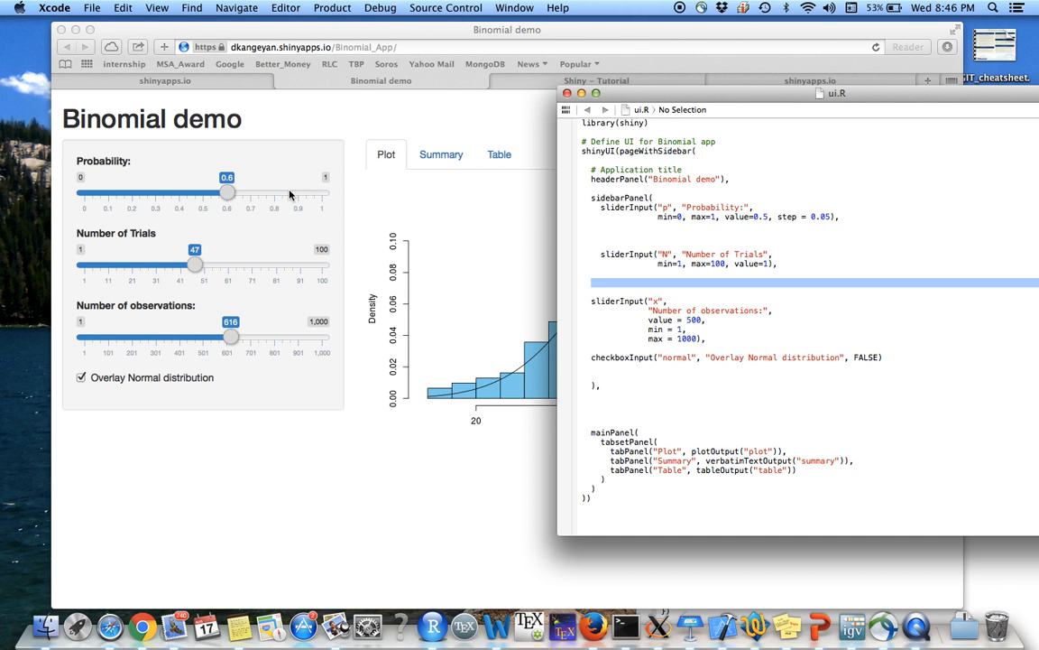
- Bring the app forward and raise its success probability to 0.65
left_click(235, 191)
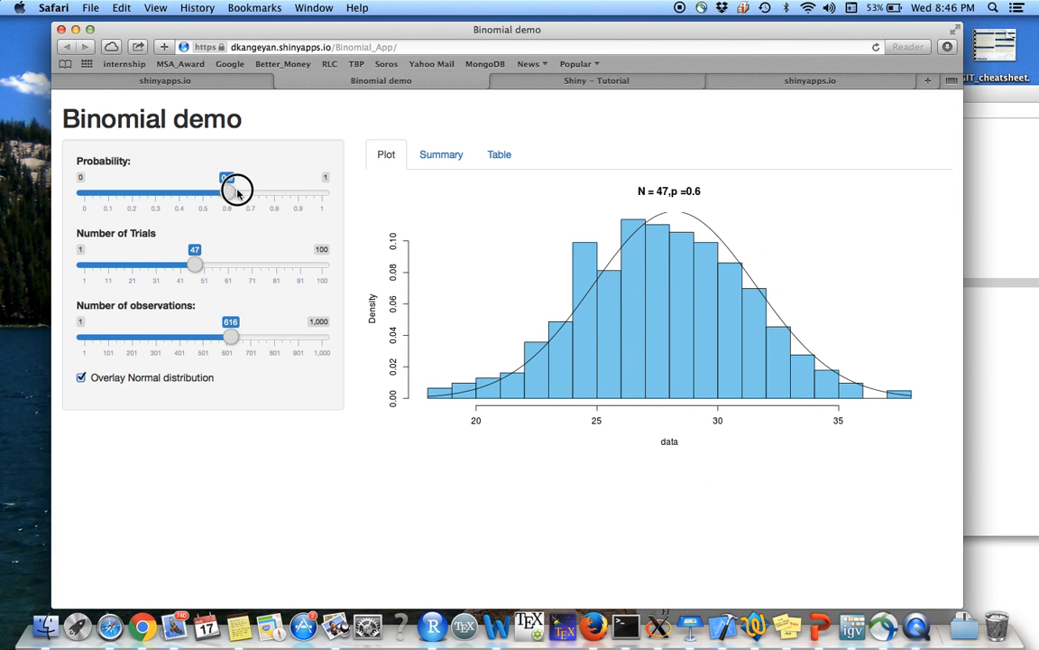
left_click_drag(227, 192, 238, 191)
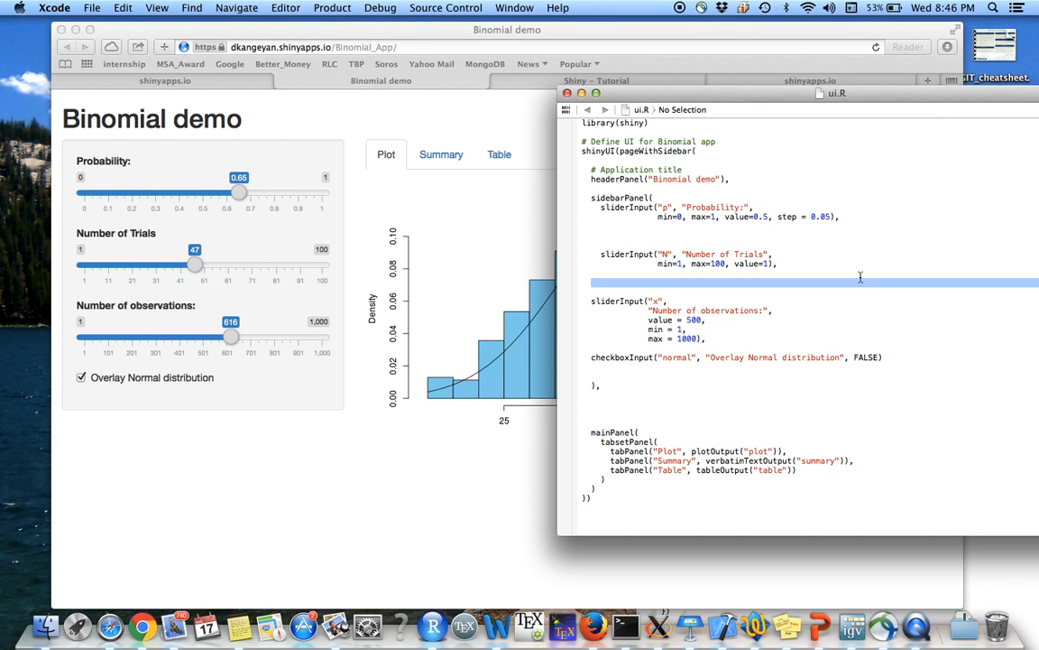
mouse_move(776, 213)
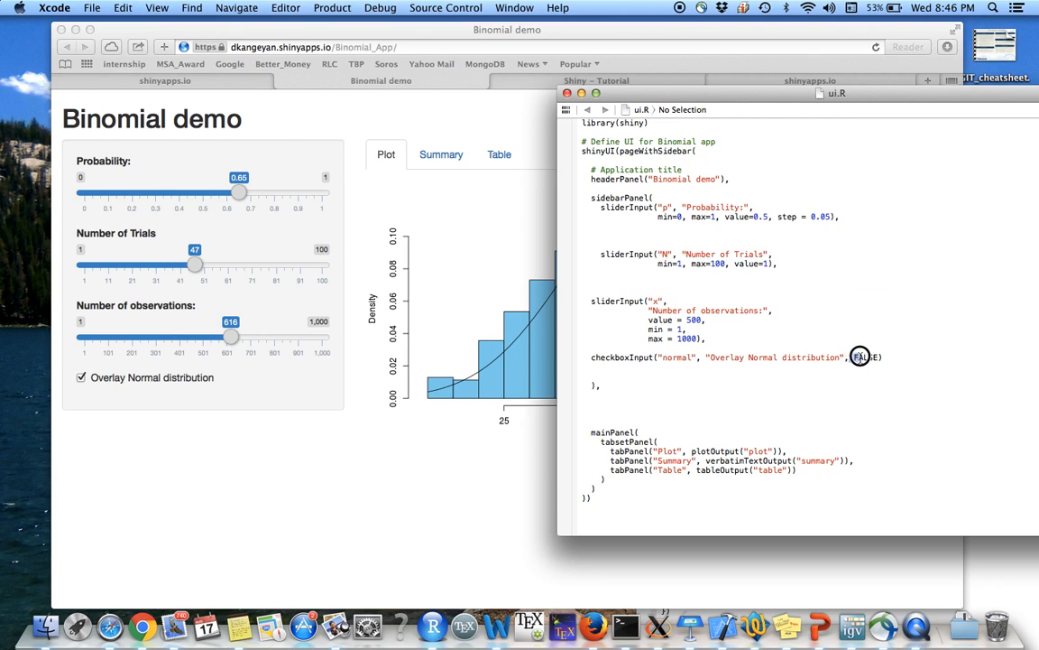
double_click(864, 357)
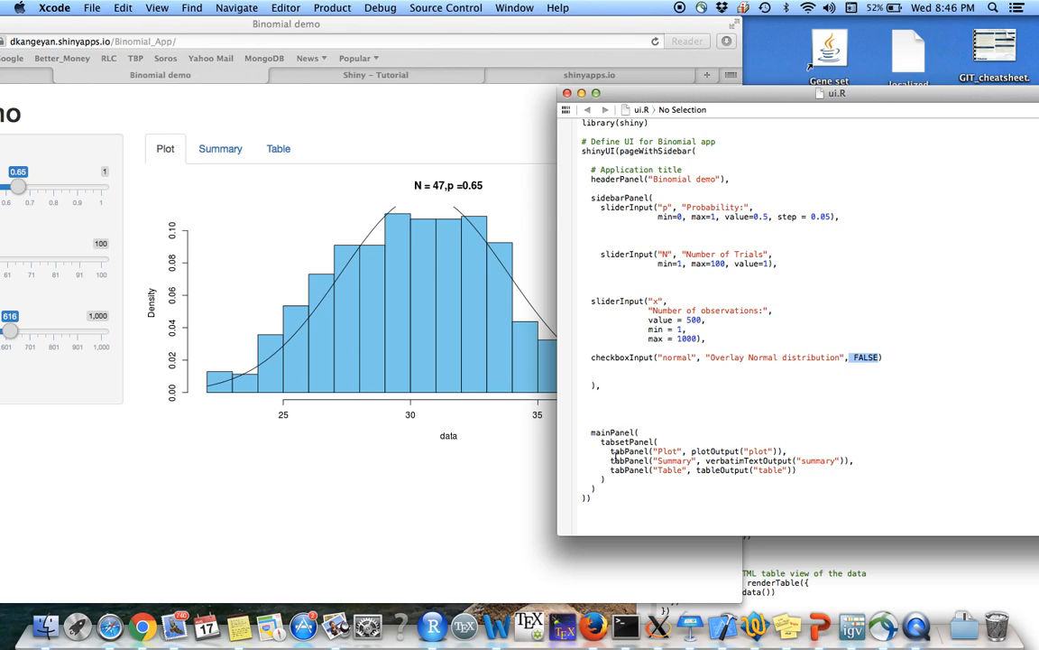
mouse_move(406, 266)
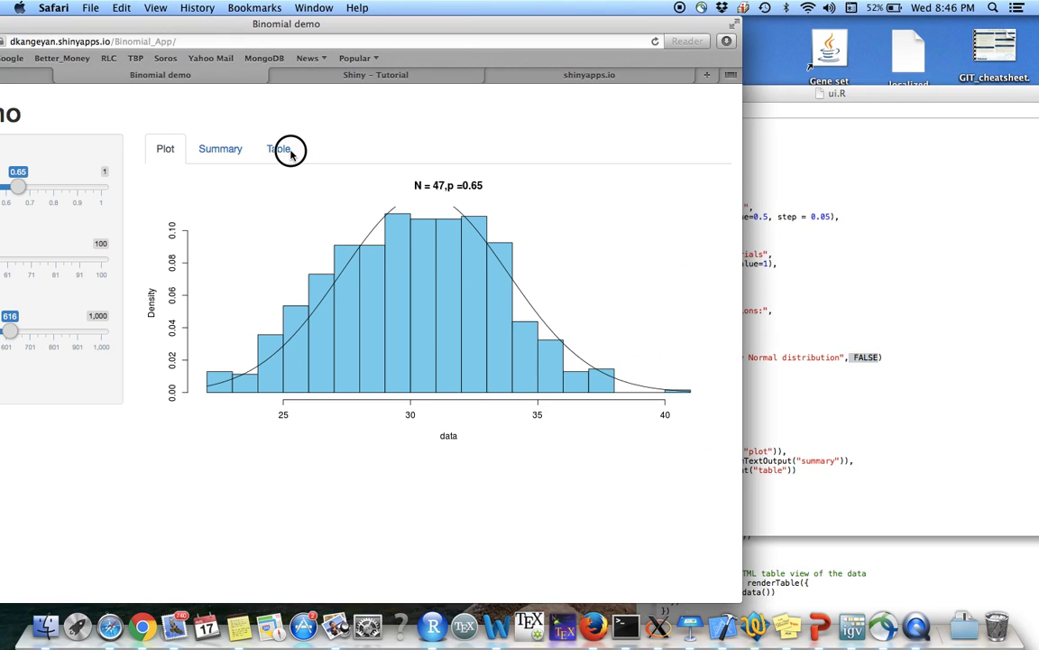
left_click(278, 148)
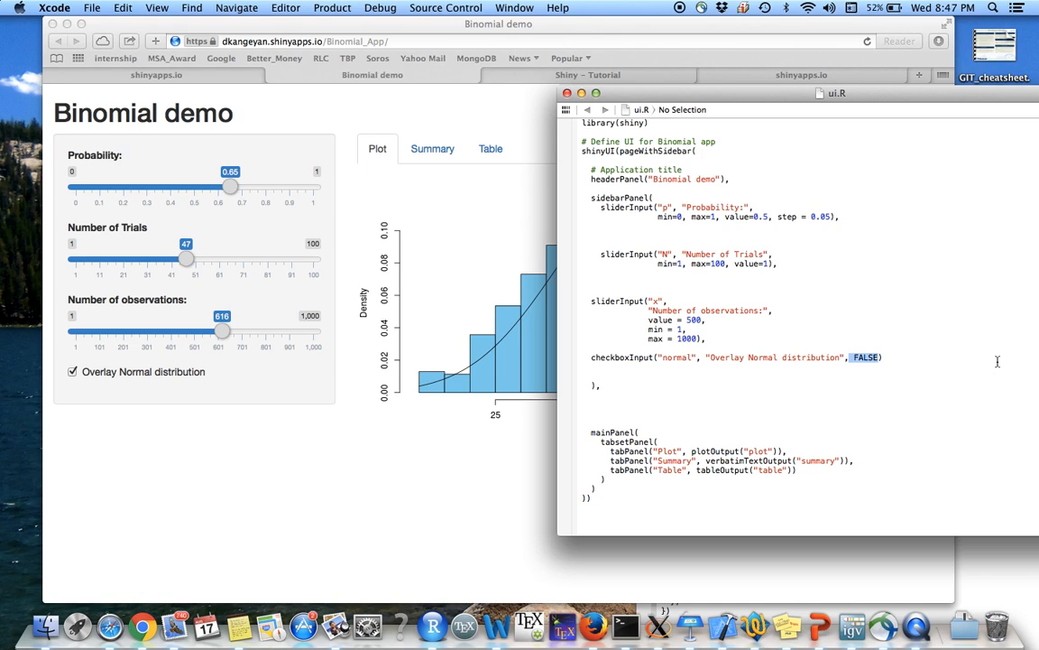
mouse_move(690, 635)
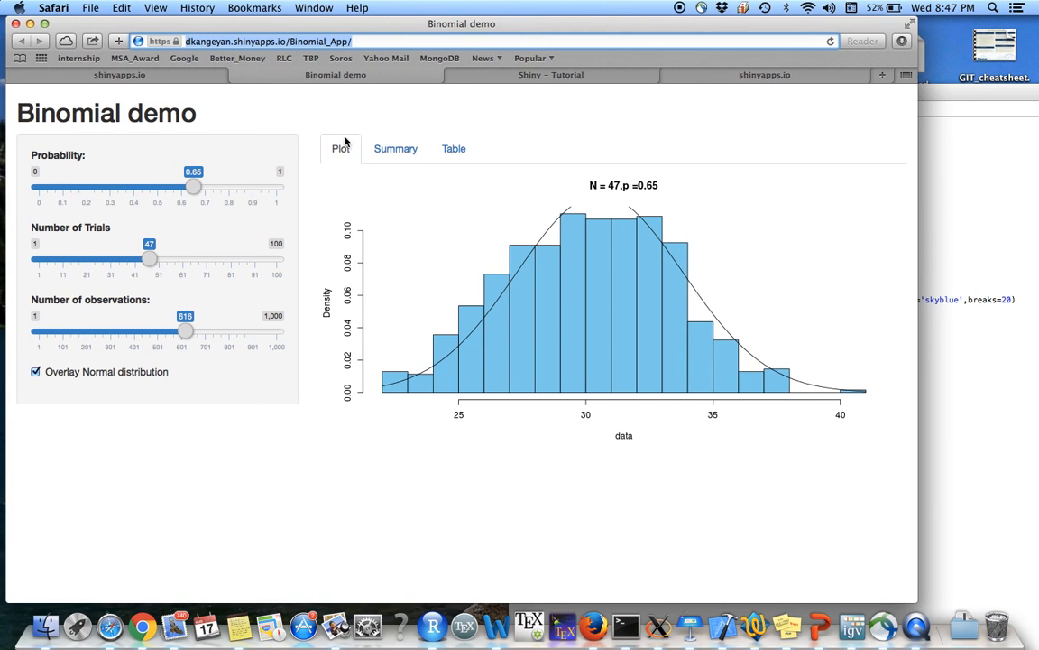
mouse_move(343, 246)
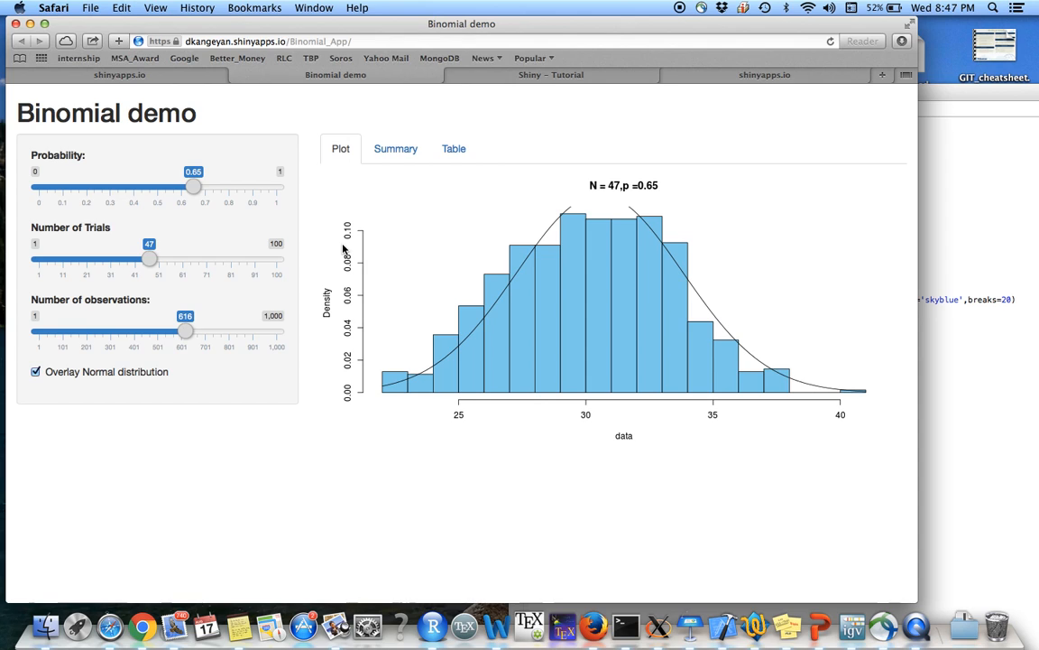
mouse_move(975, 253)
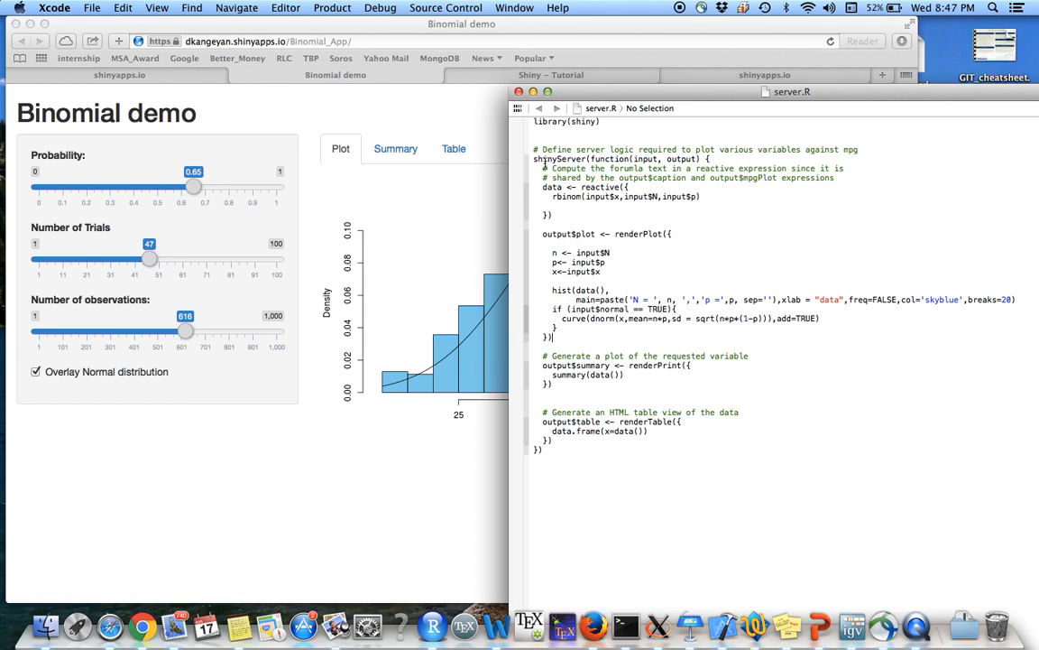
mouse_move(607, 159)
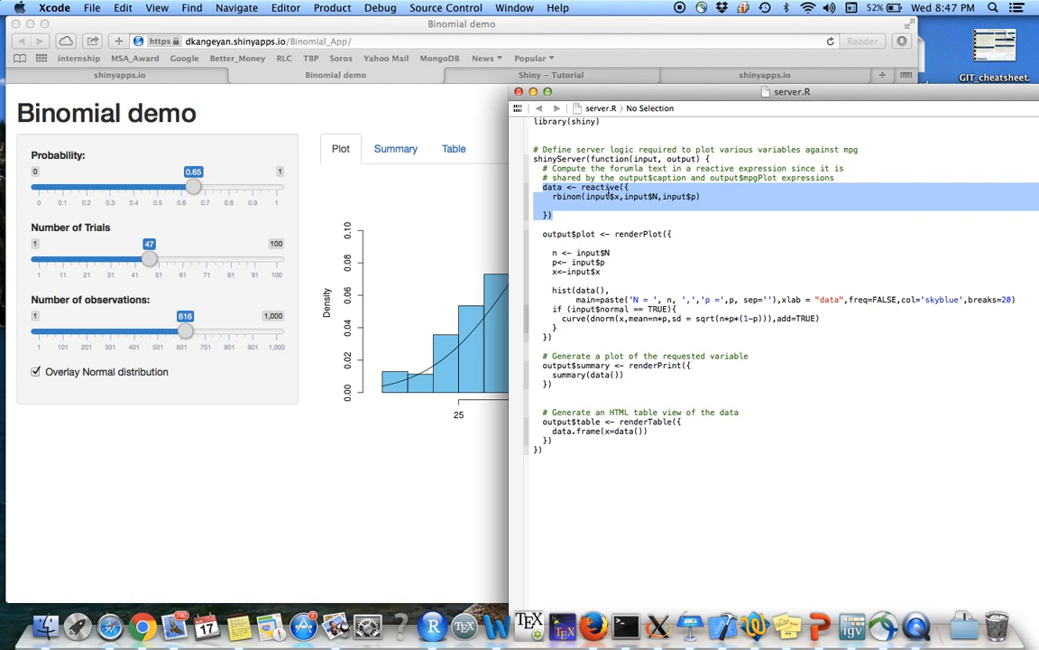
- Clear the highlight on server.R's reactive data block
left_click(552, 215)
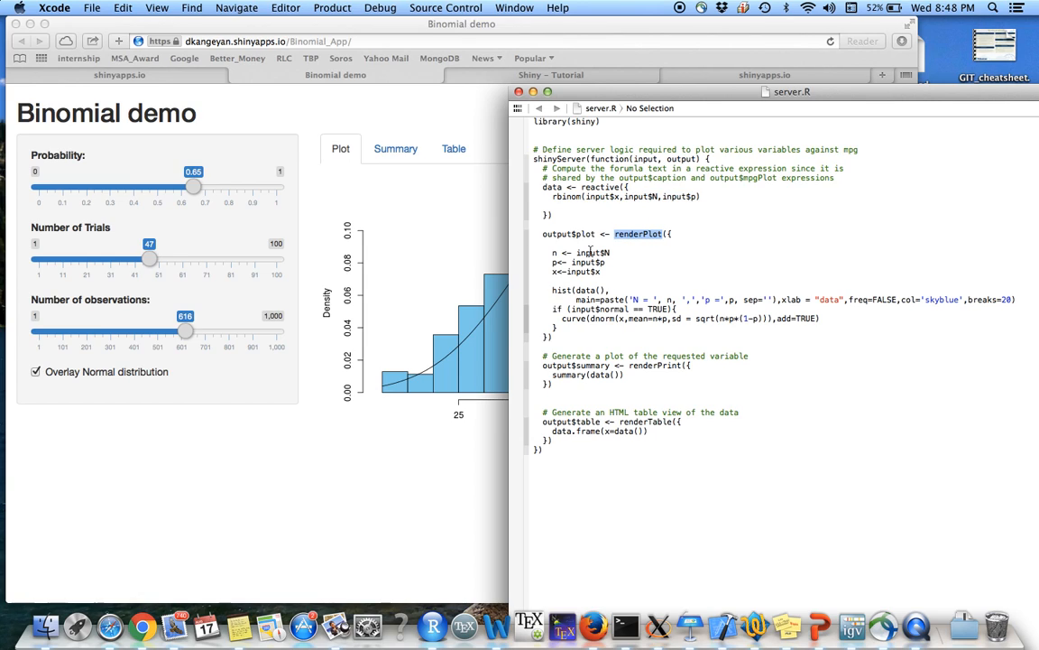
mouse_move(635, 300)
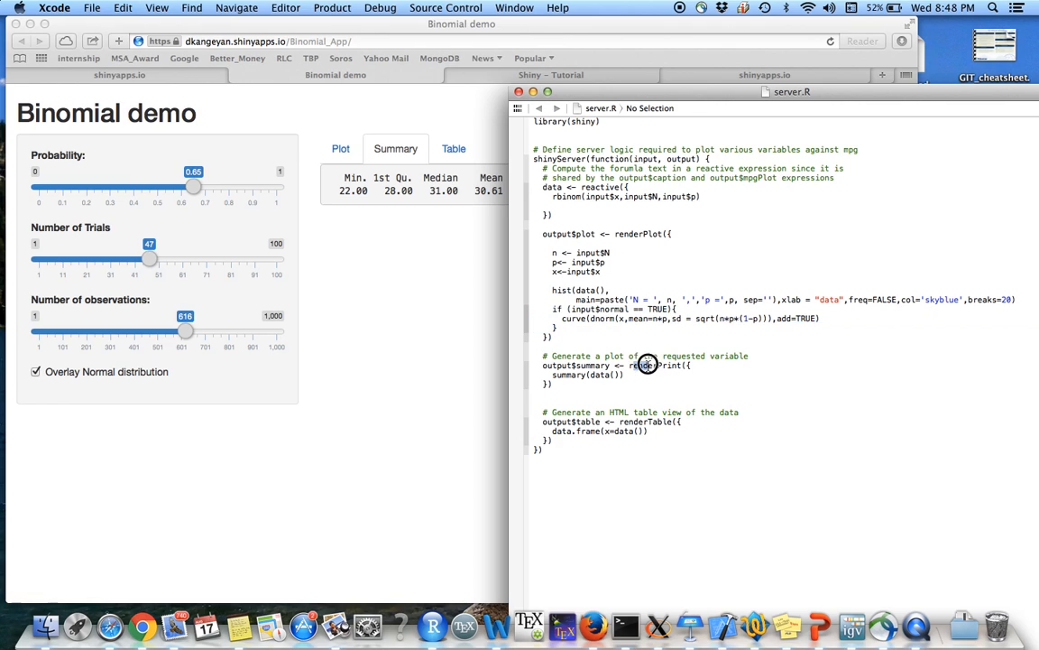
- Match renderPrint and renderTable in server.R to the Summary and Table views, ending on the plot
double_click(653, 364)
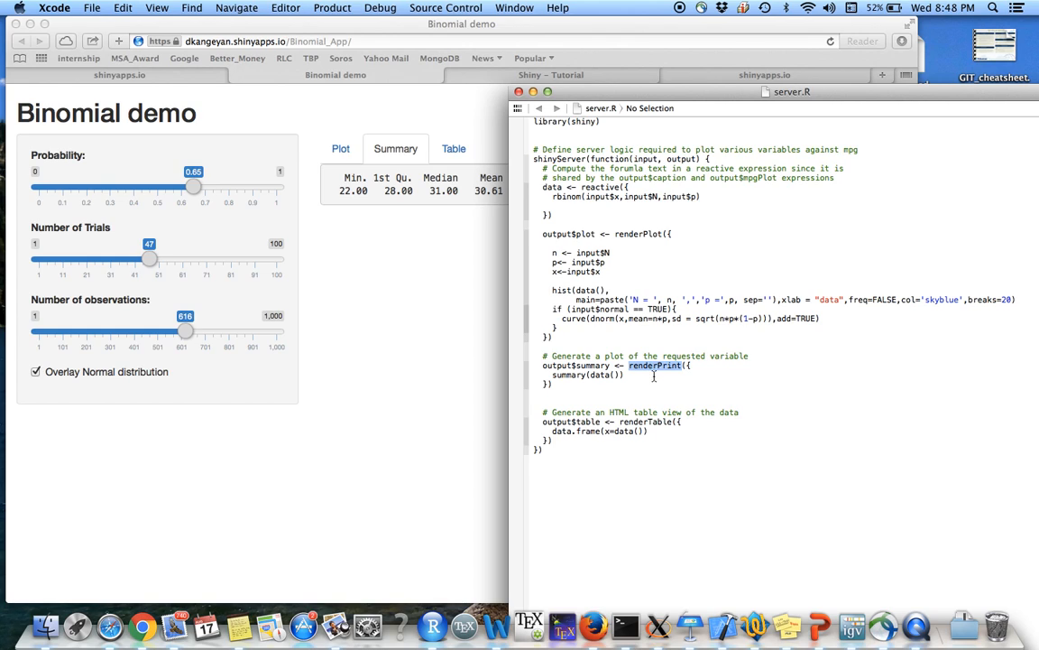
double_click(572, 383)
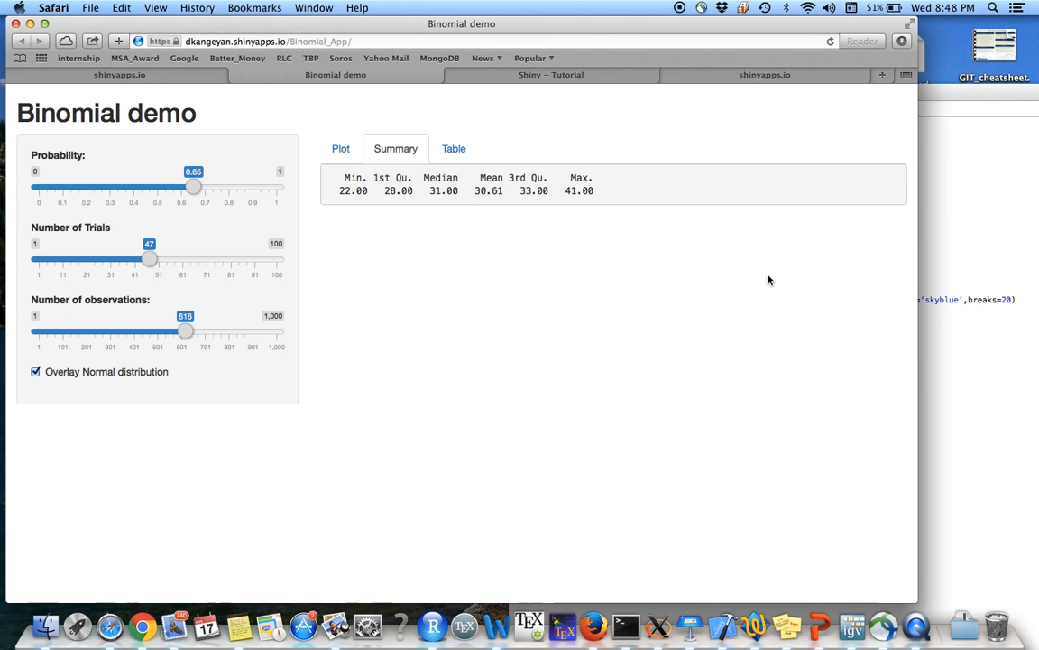
left_click(453, 148)
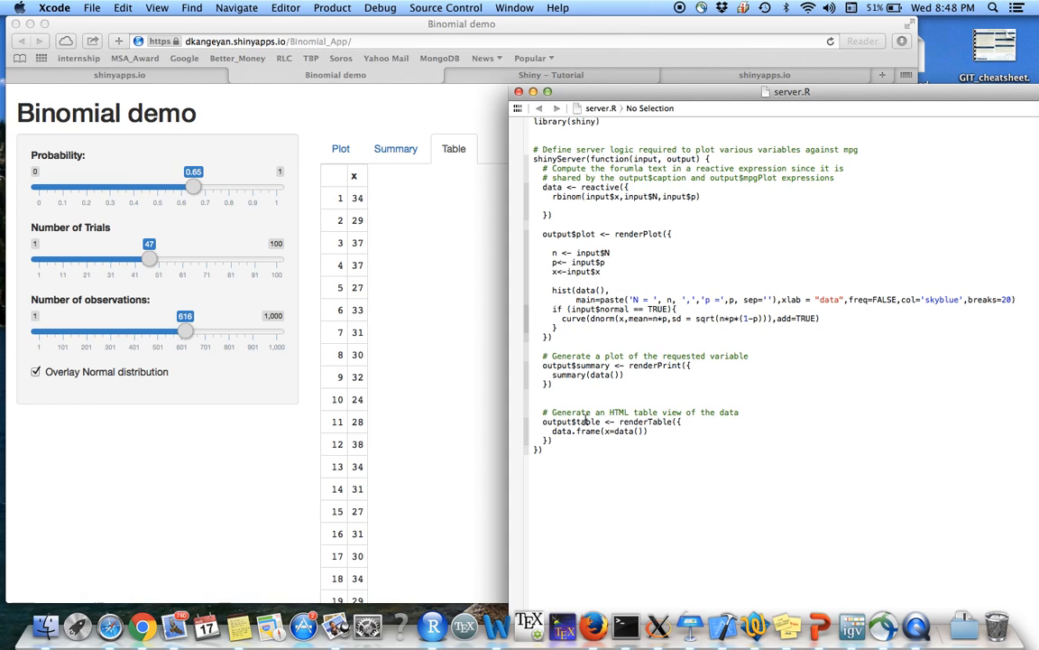
double_click(639, 421)
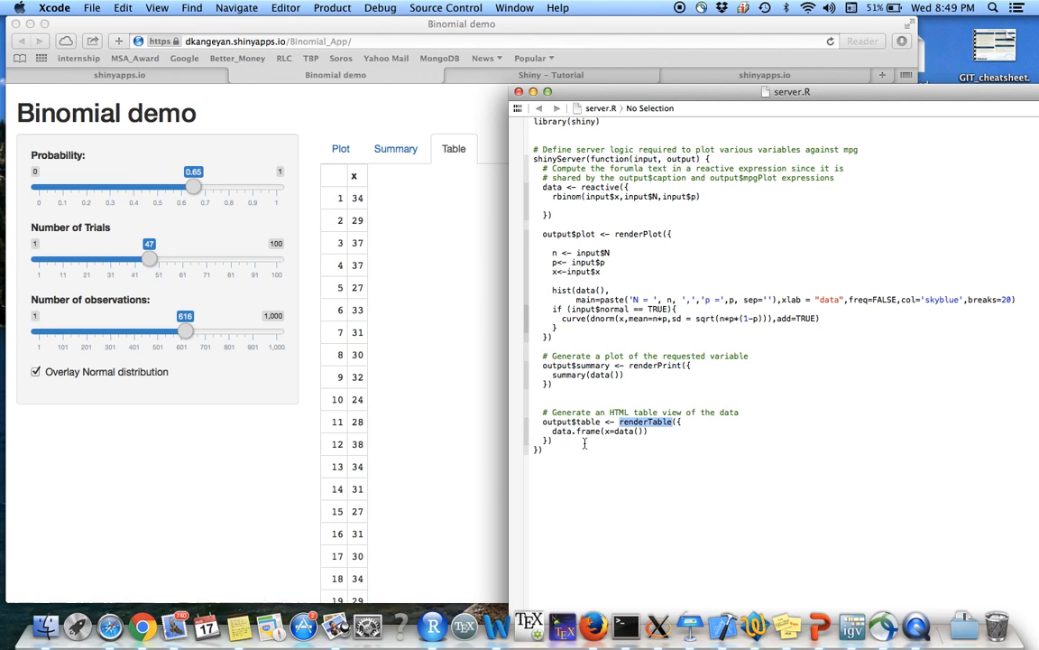
mouse_move(465, 318)
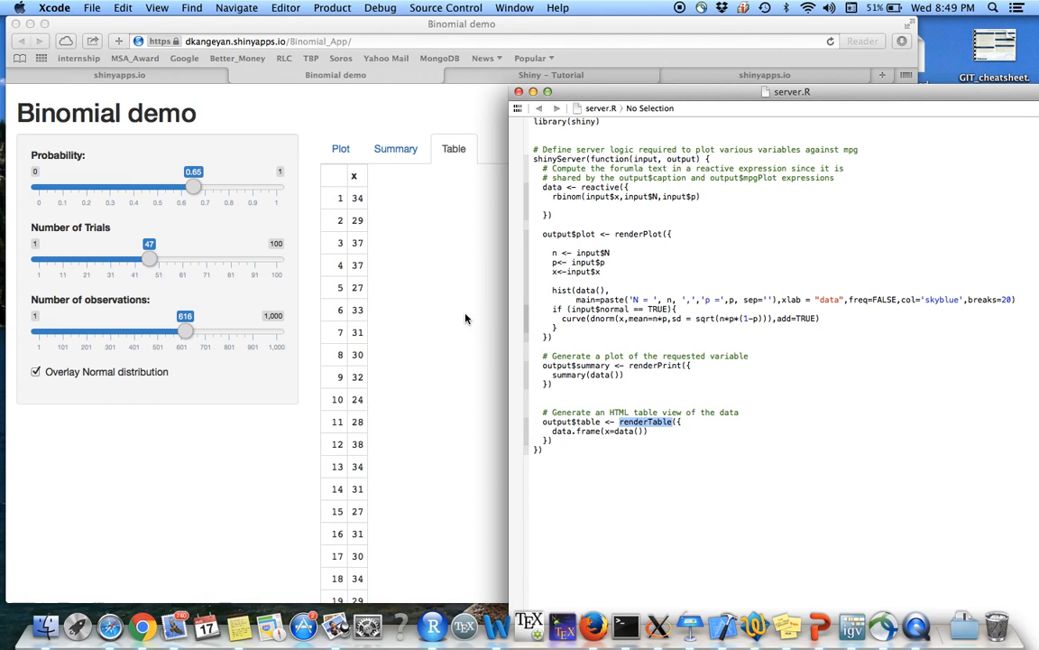
mouse_move(430, 411)
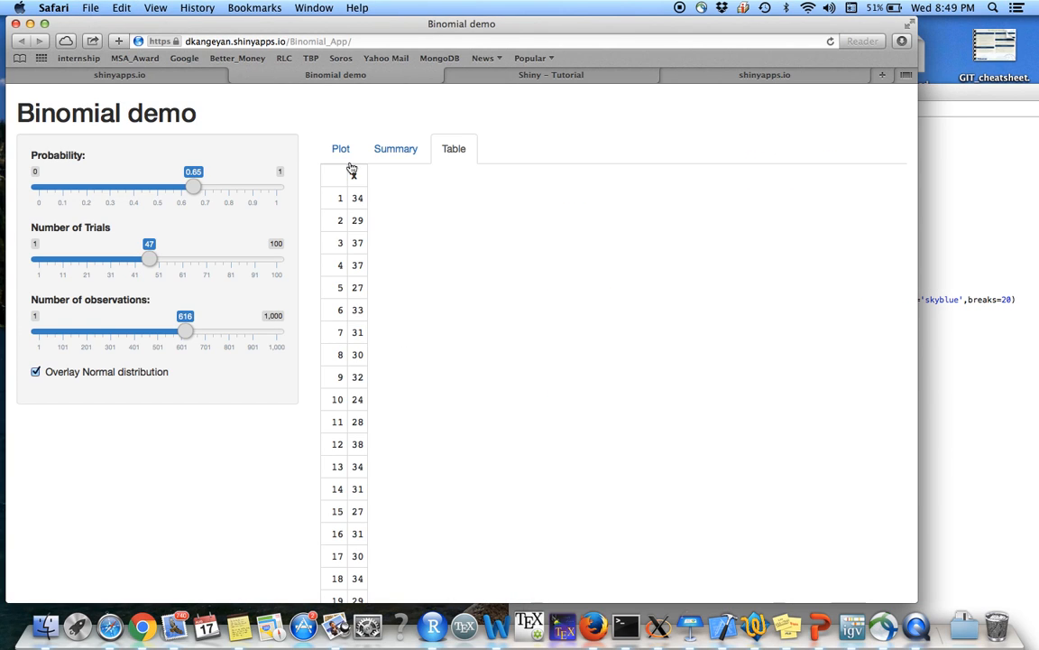
left_click(339, 148)
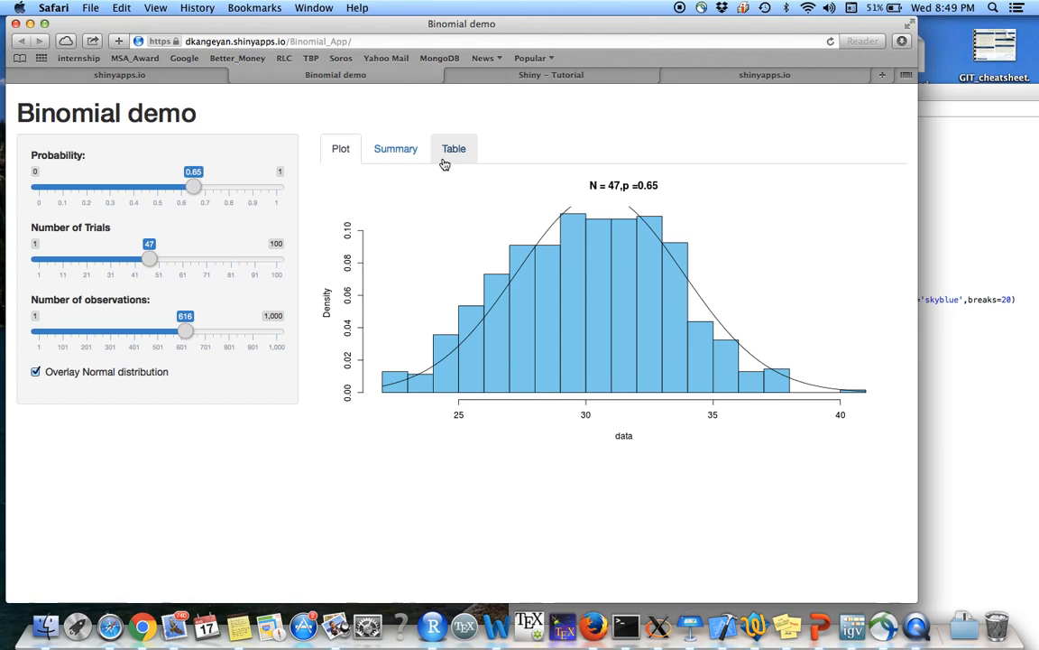
mouse_move(543, 80)
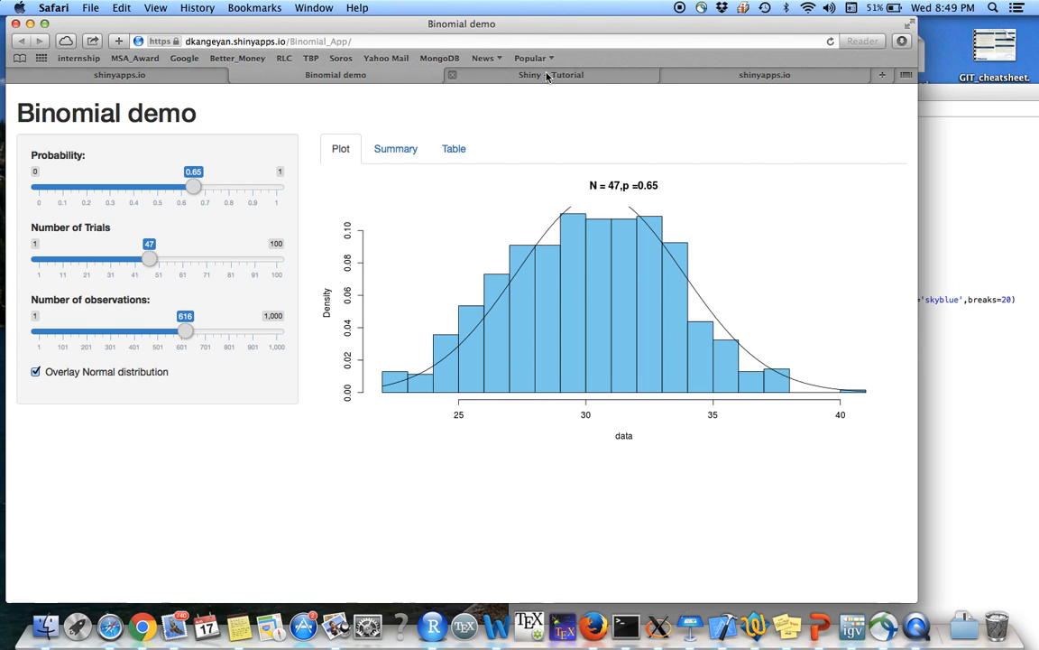
- Switch to the Shiny tutorial page and scroll down to the written tutorial lessons
left_click(556, 74)
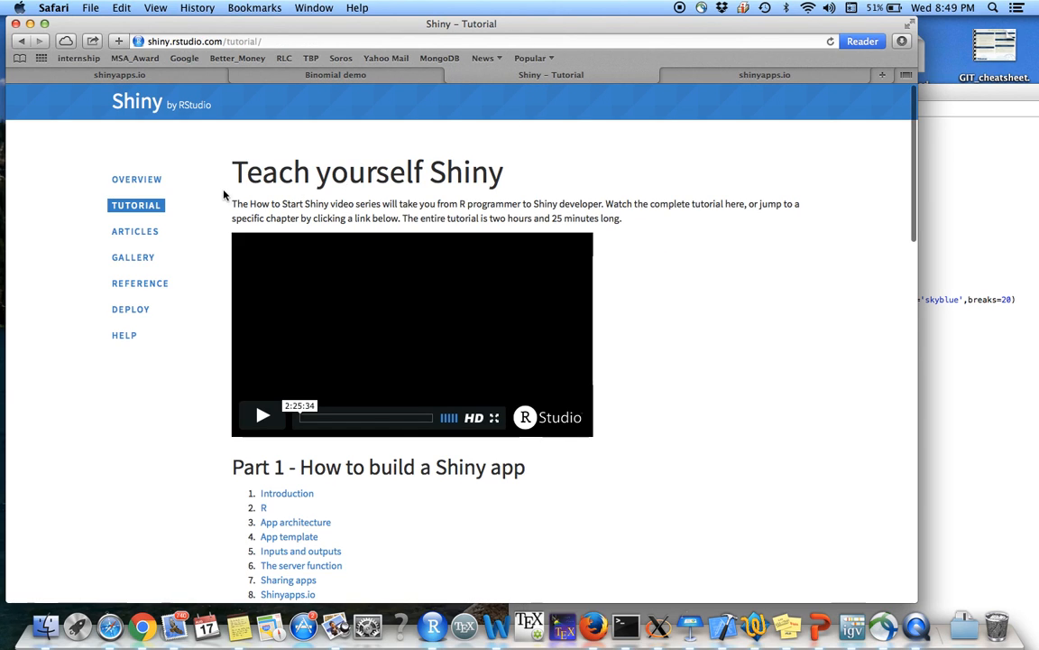
left_click(274, 42)
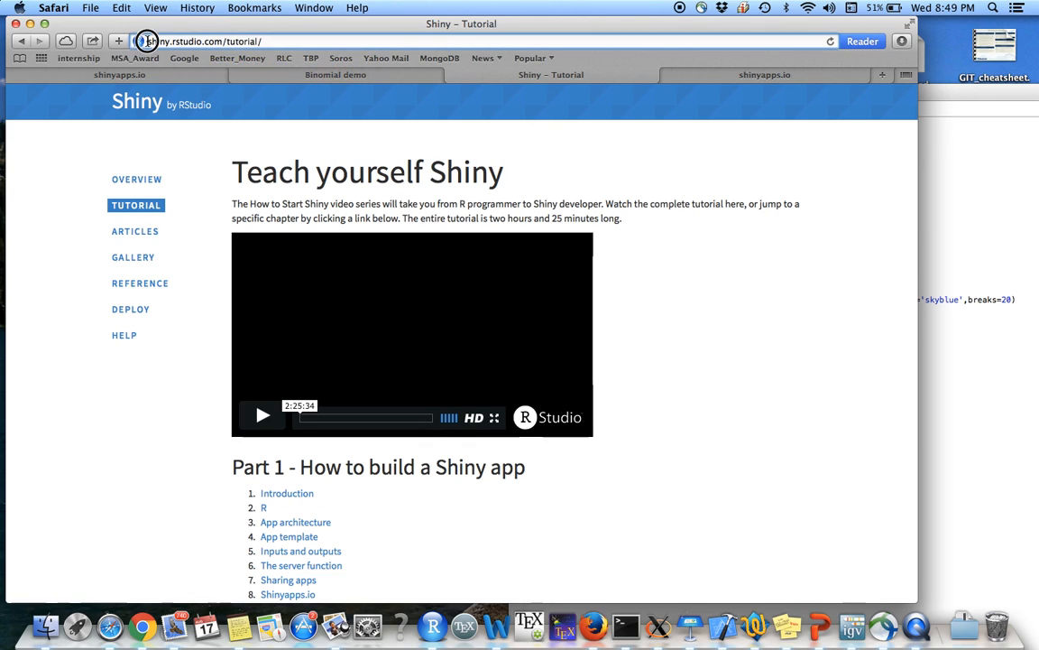
mouse_move(181, 245)
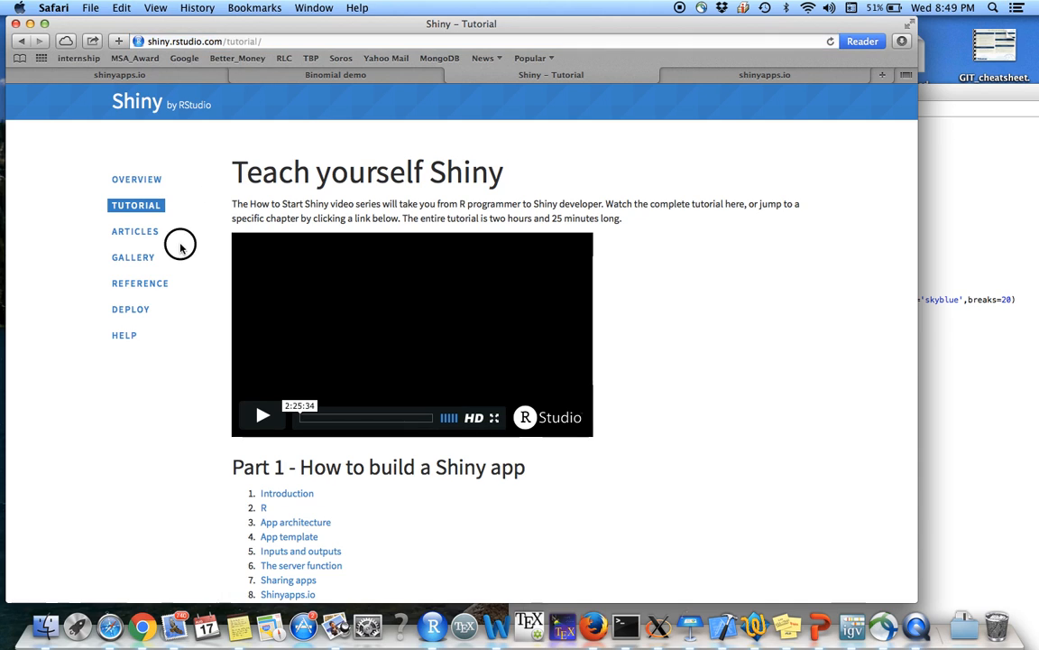
scroll("down", 3)
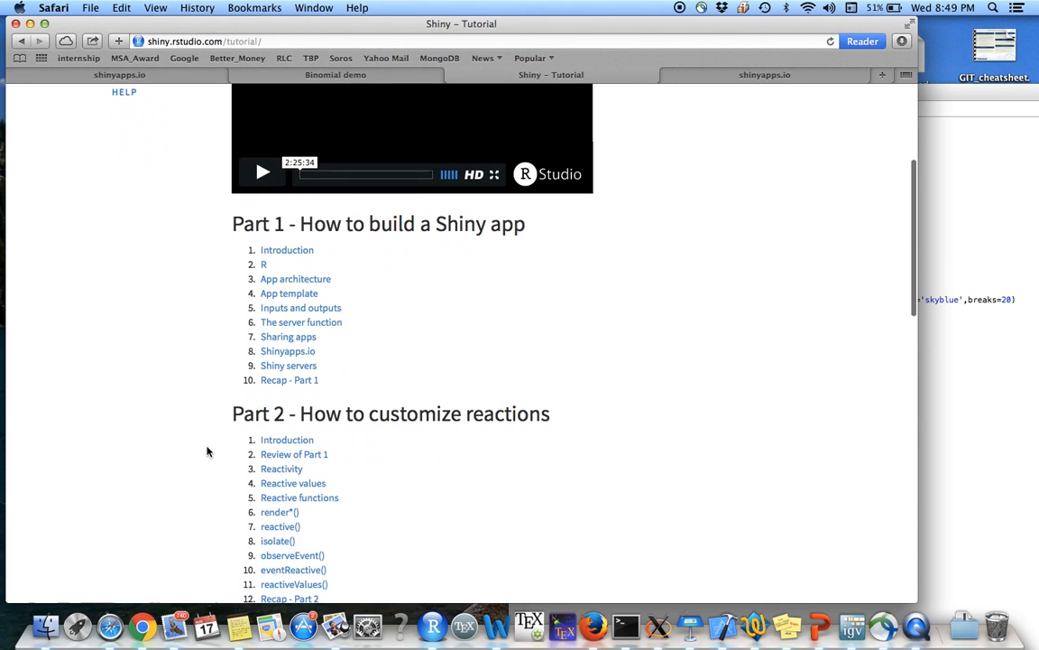
scroll("down", 3)
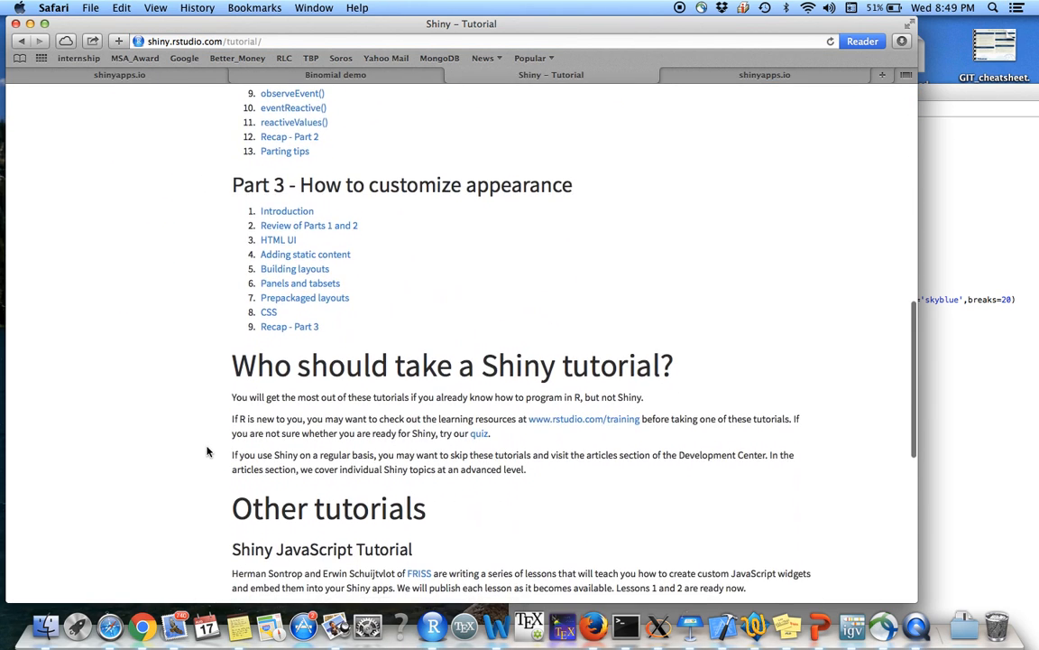
scroll("down", 3)
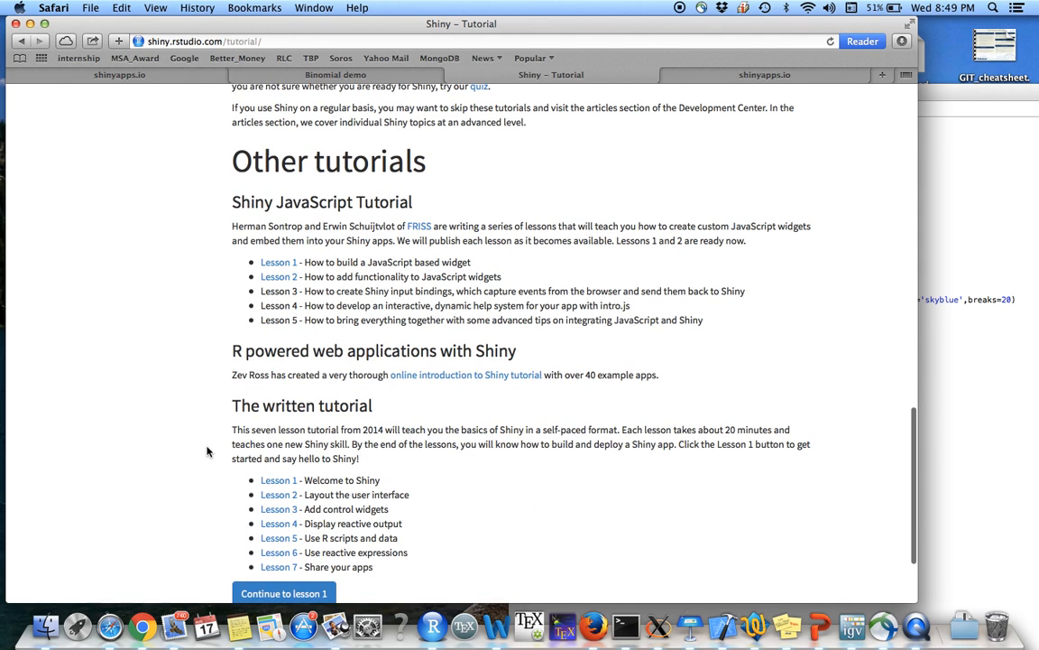
scroll("down", 3)
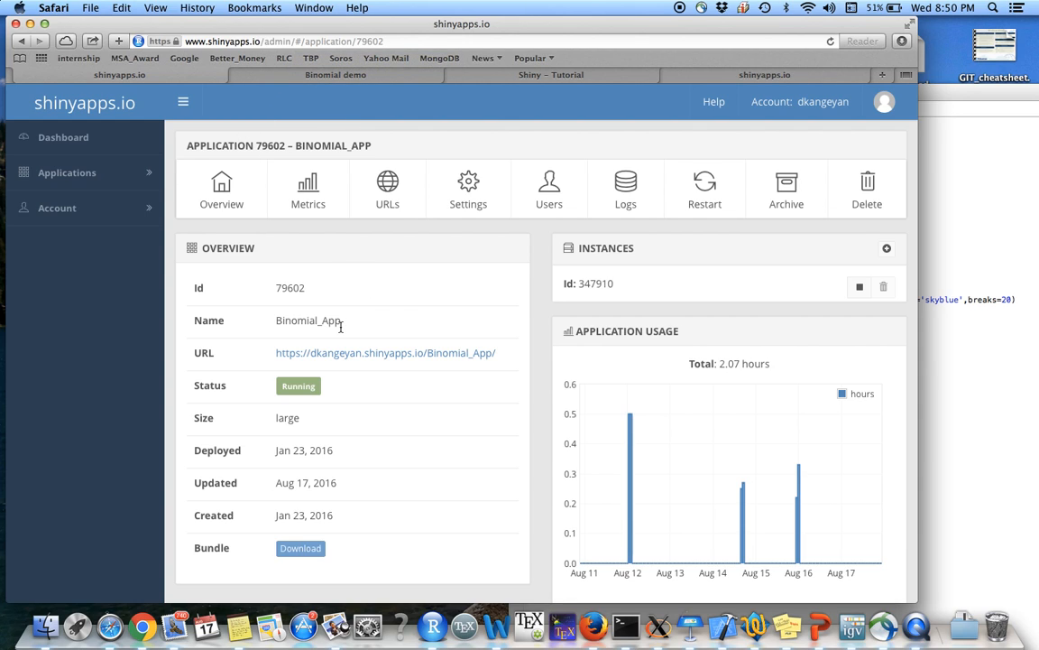
mouse_move(293, 209)
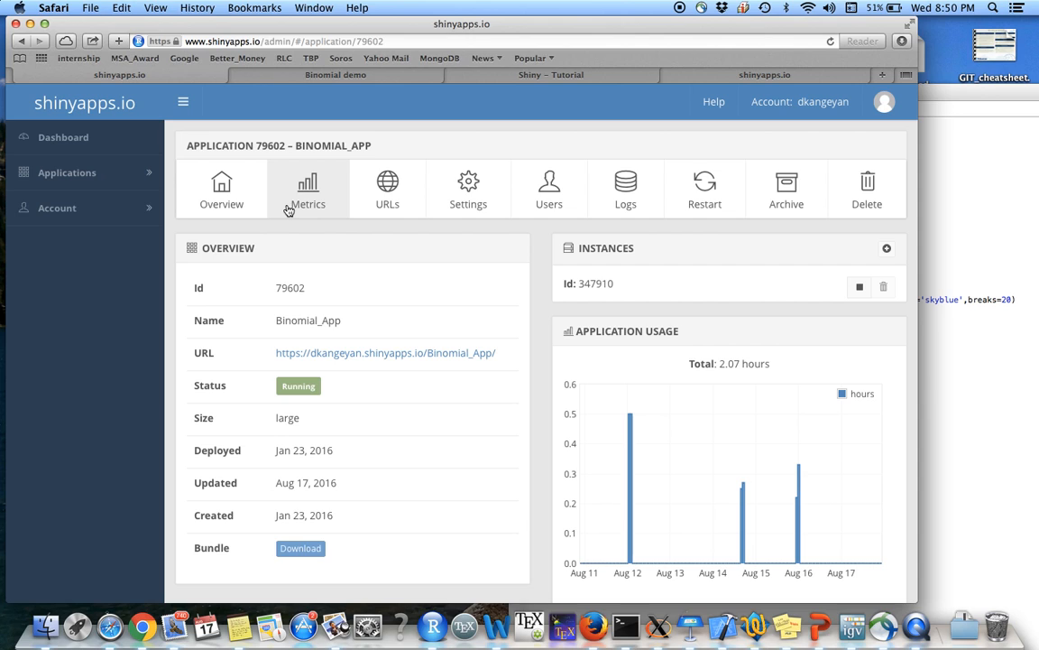
- View the hosted Binomial_App's usage Metrics on shinyapps.io
left_click(390, 352)
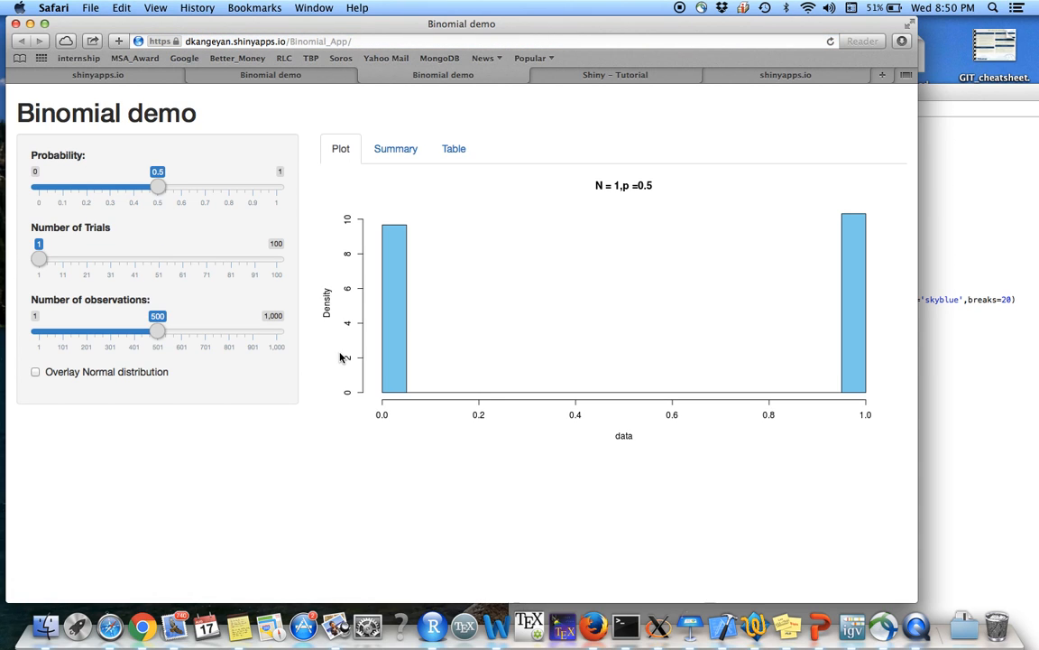
mouse_move(690, 451)
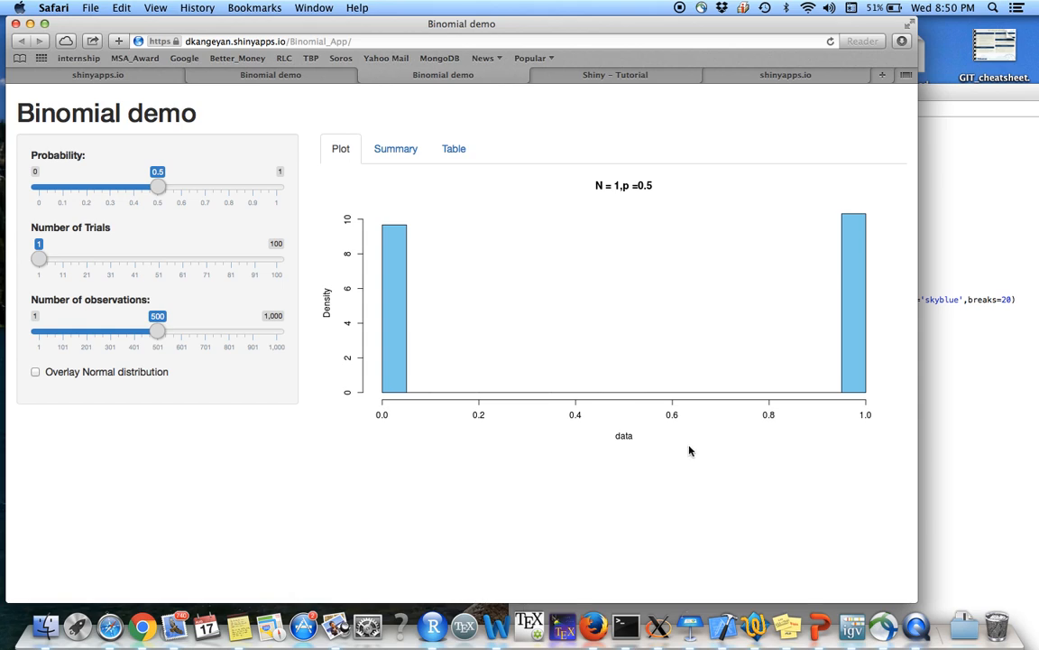
mouse_move(635, 195)
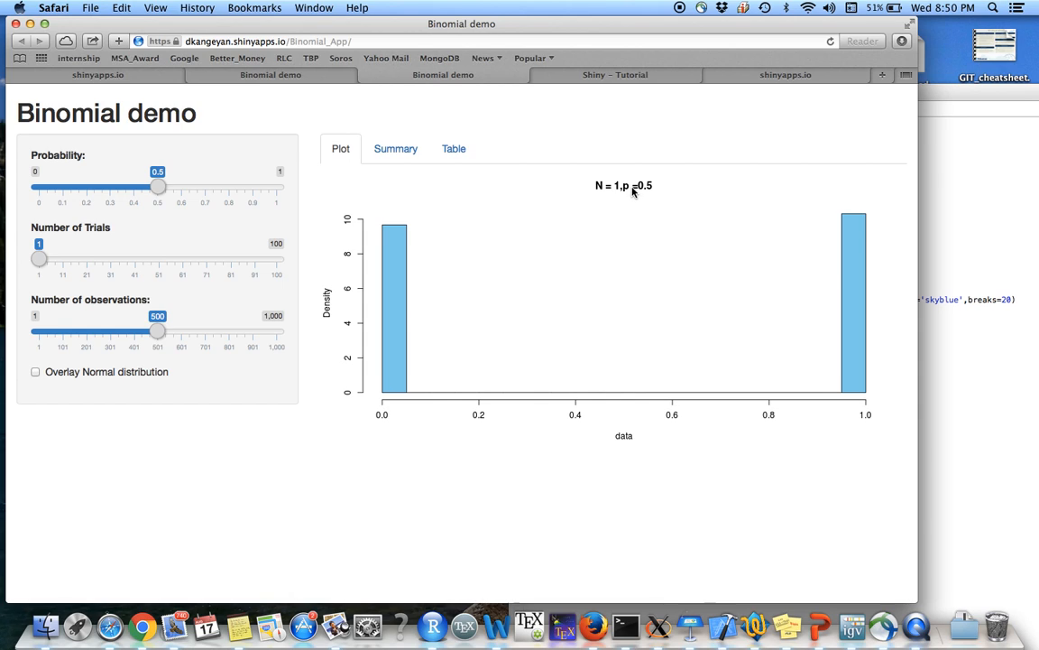